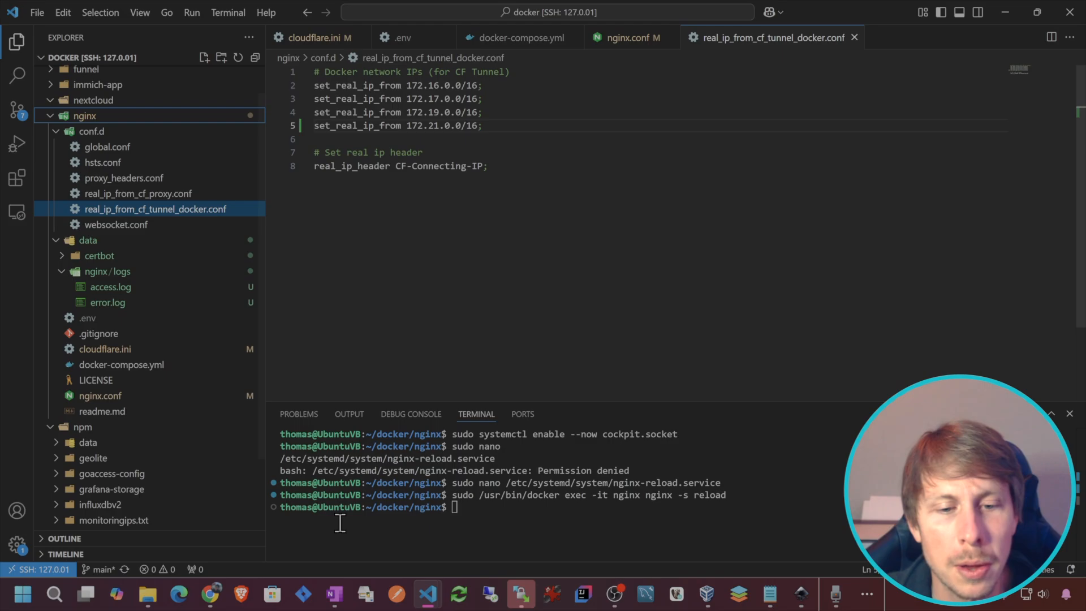
mouse_move(269, 492)
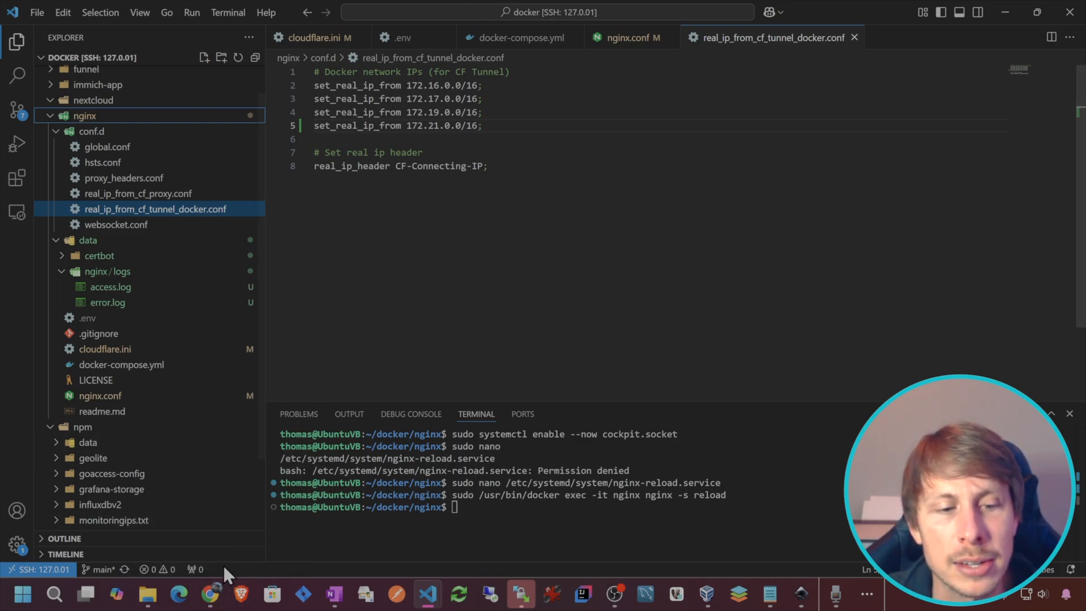
mouse_move(210, 594)
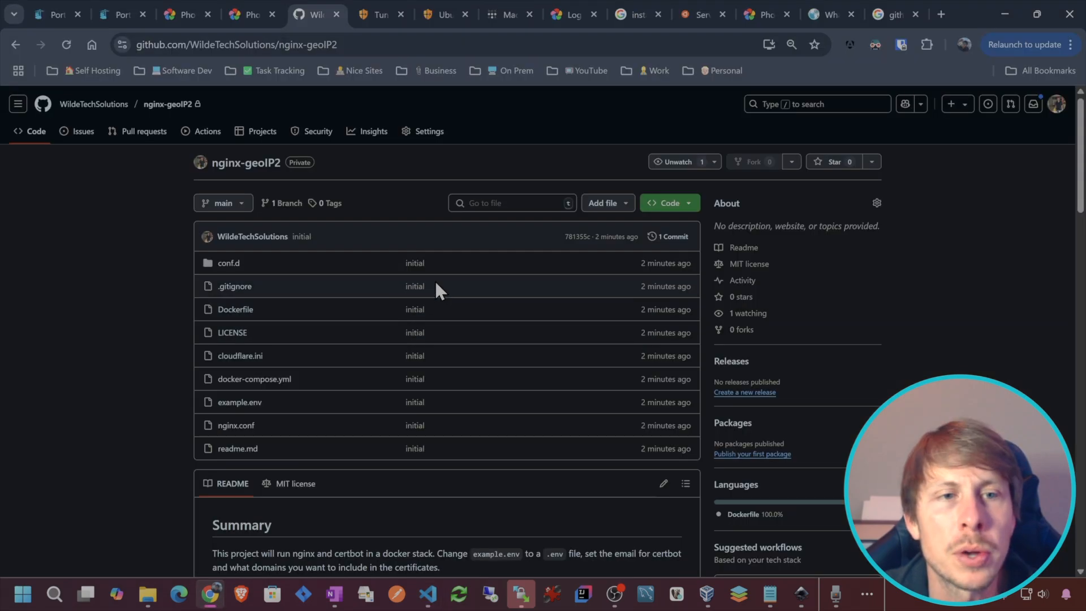
mouse_move(599, 231)
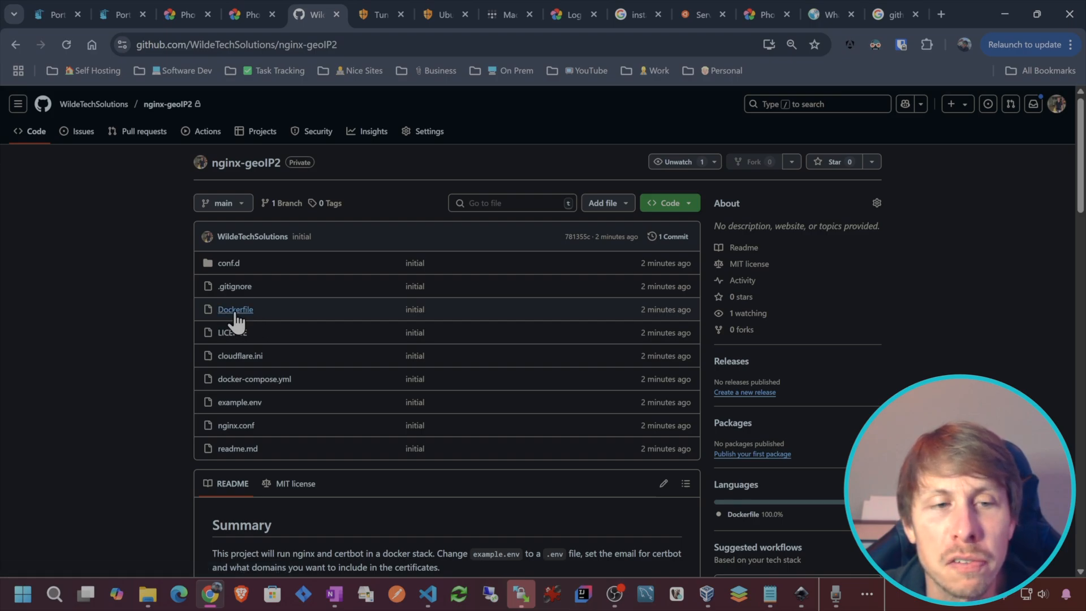
mouse_move(661, 225)
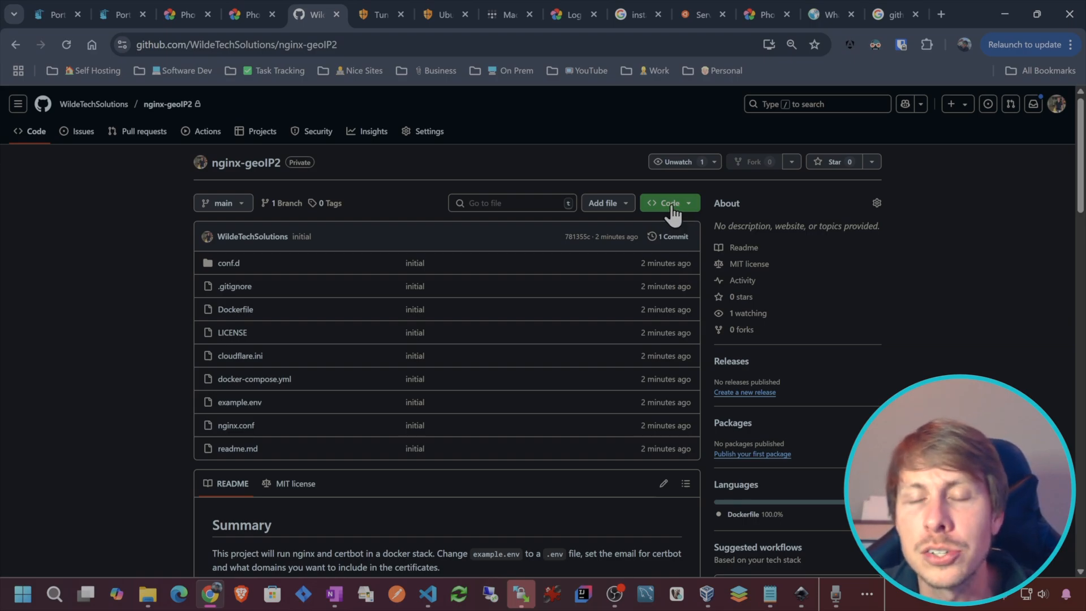
Copy the nginx-geoIP2 repository's HTTPS clone URL from the green Code menu
click(667, 203)
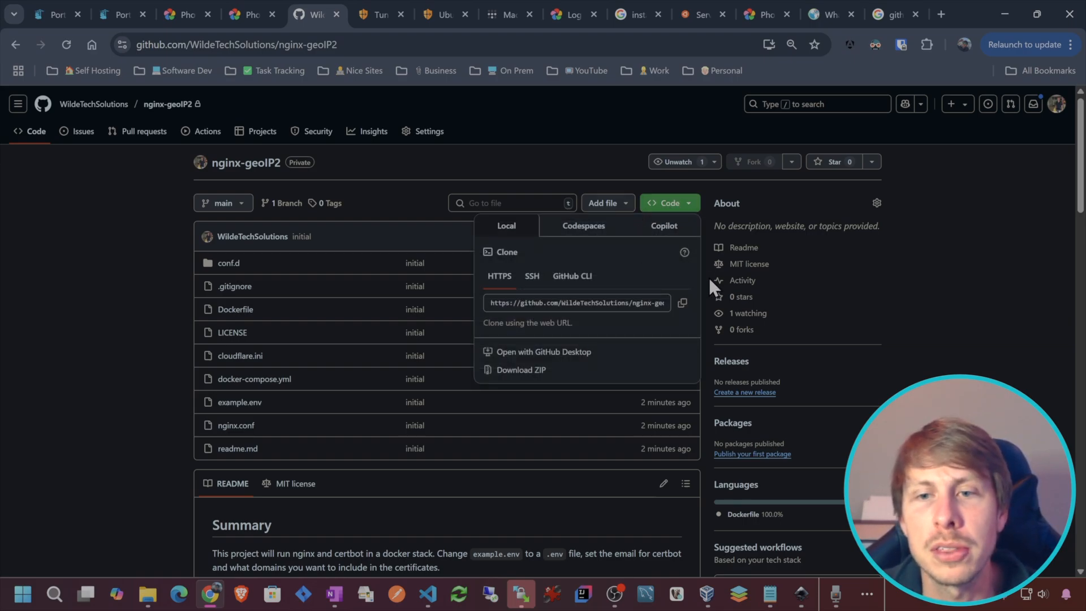
mouse_move(682, 303)
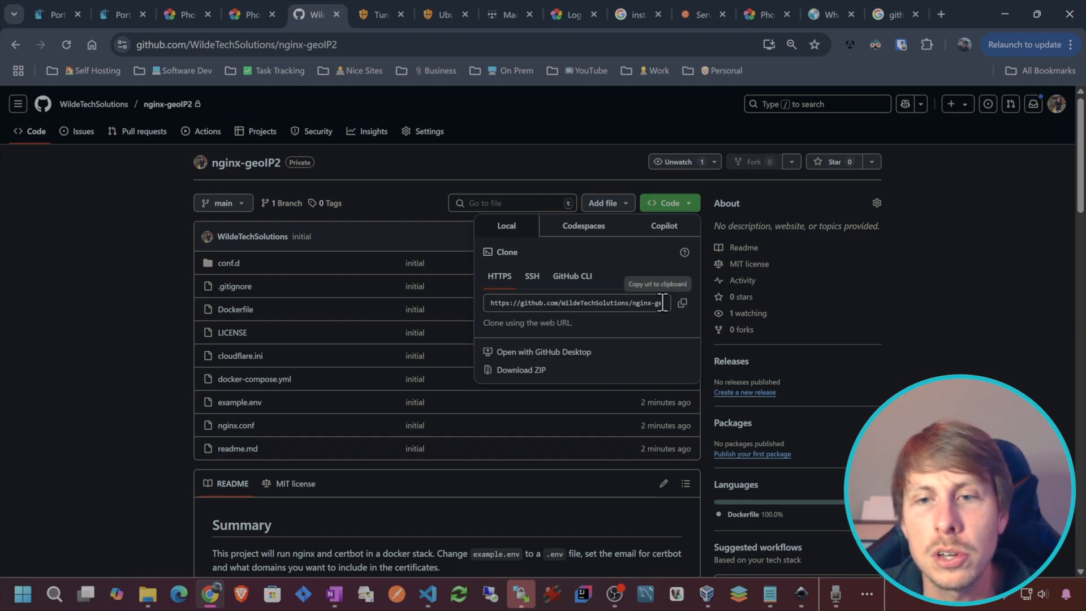
click(682, 302)
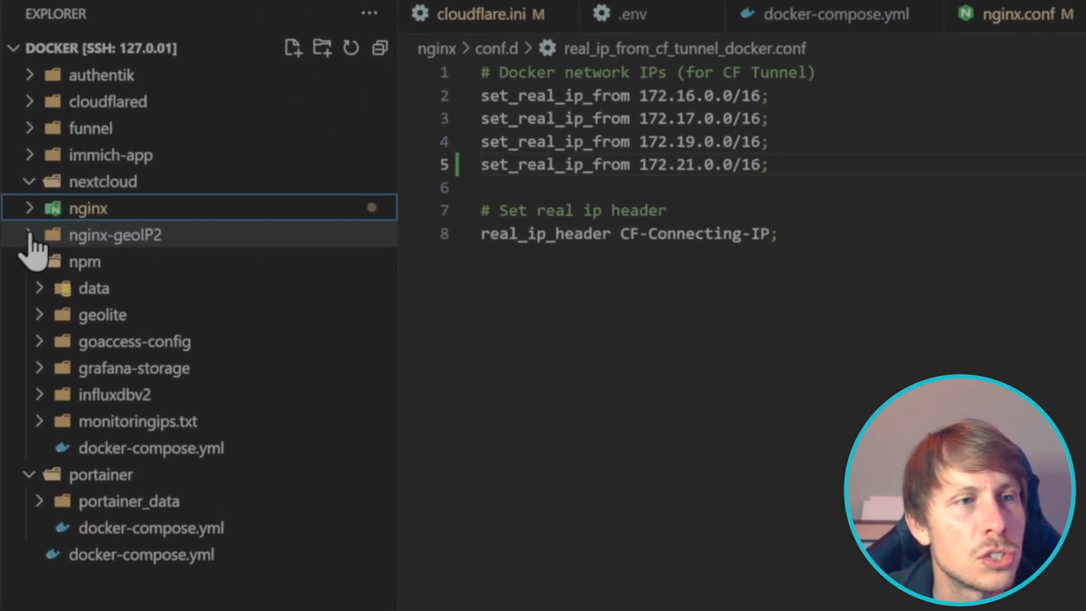
Open nginx-geoIP2's docker-compose.yml and review its nginx, geoip-updater and certbot services
click(114, 235)
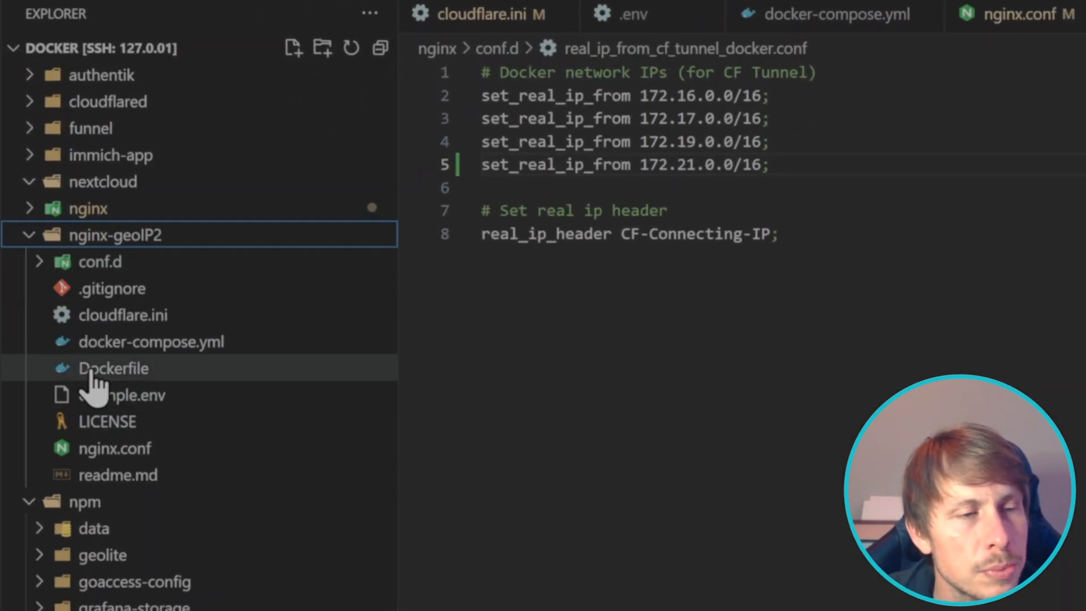
click(151, 340)
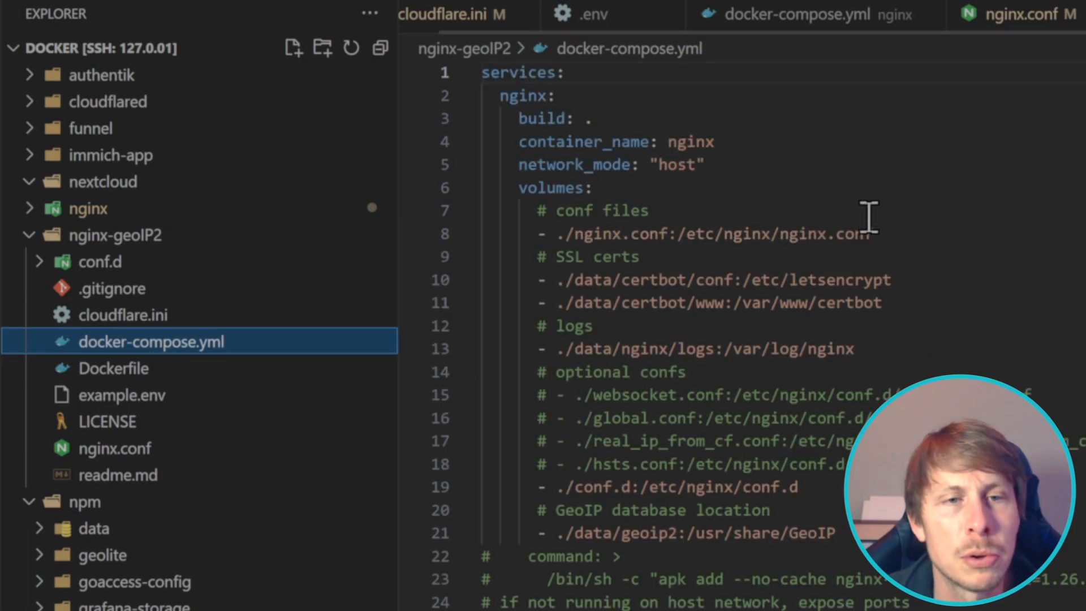
mouse_move(762, 165)
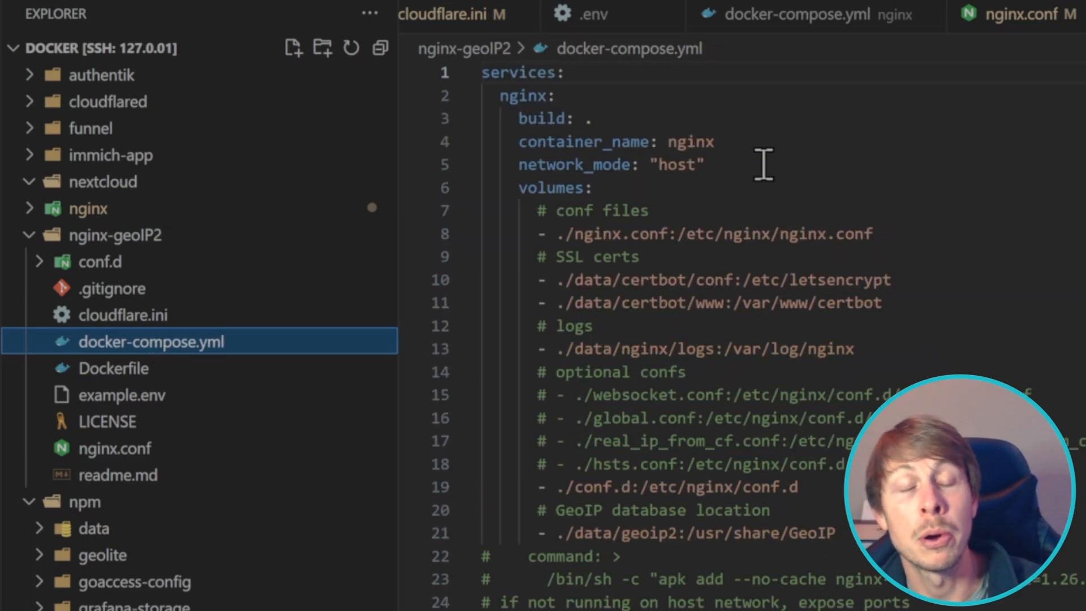
double_click(545, 118)
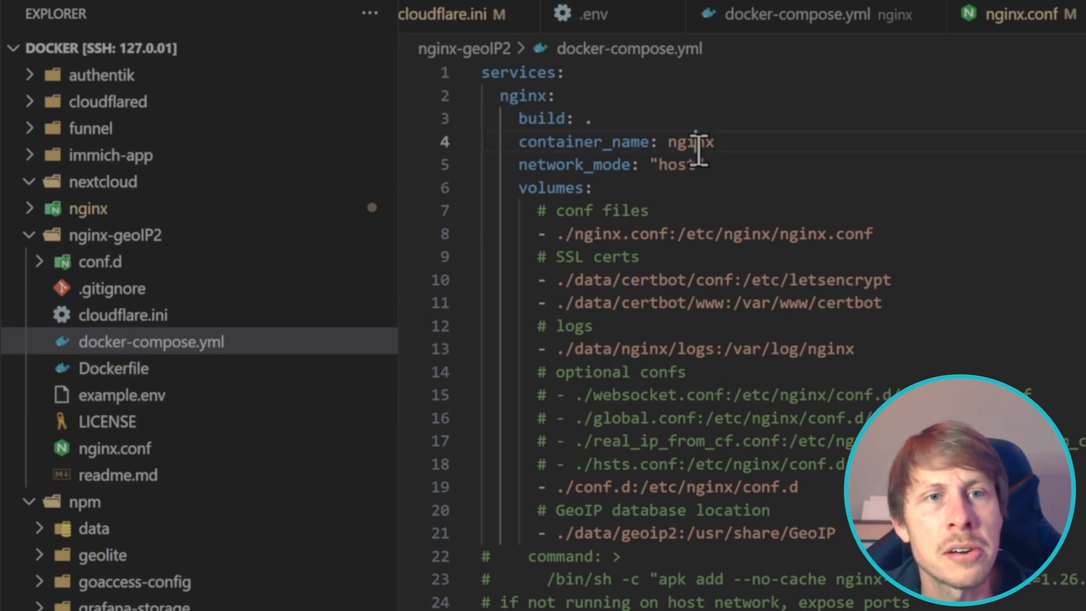
scroll(down, 3)
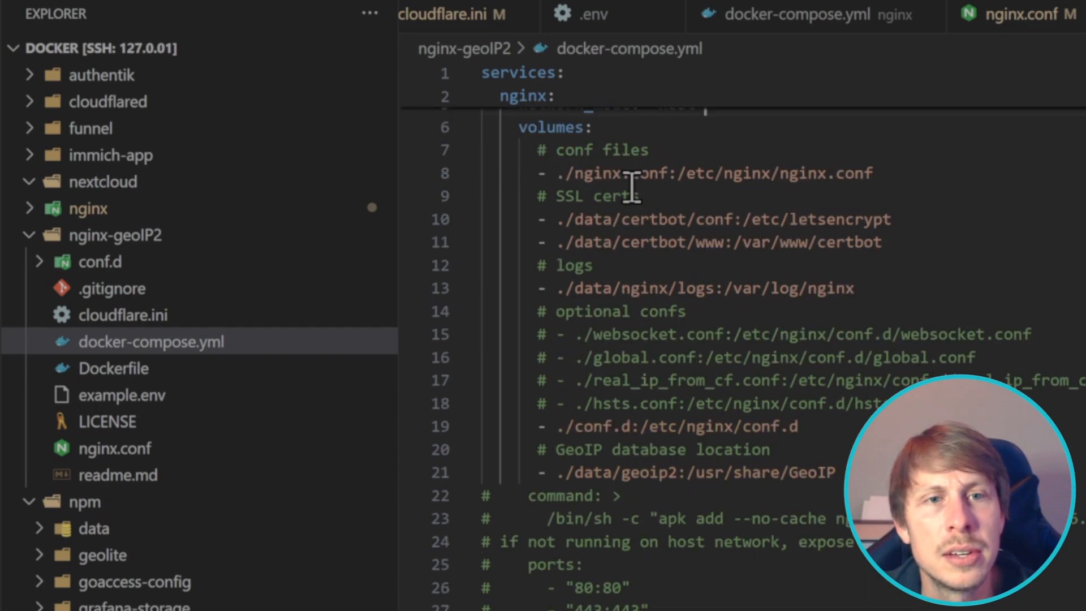
scroll(down, 3)
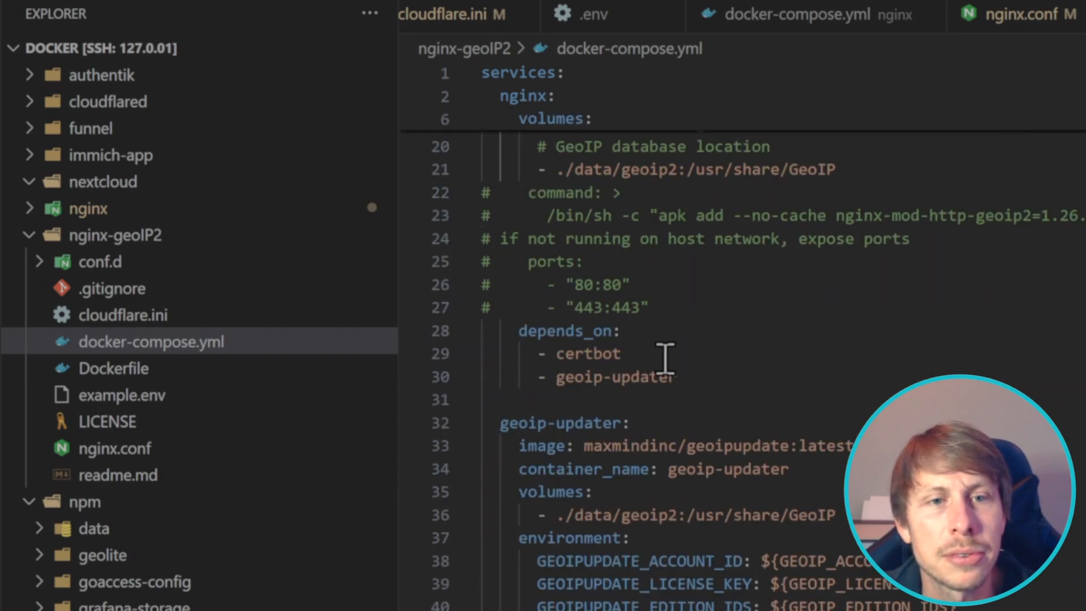
scroll(down, 3)
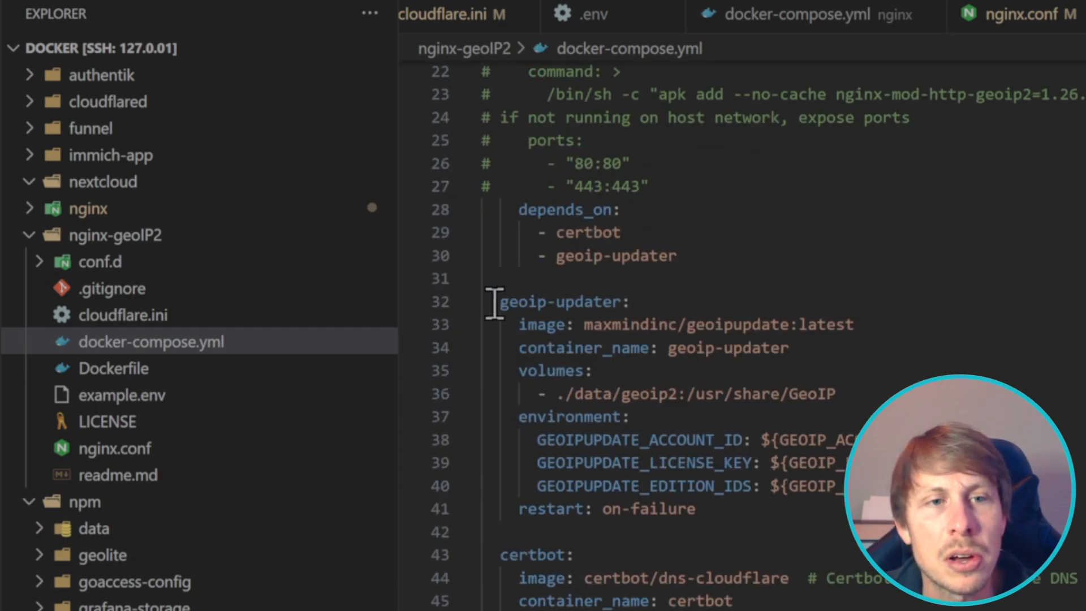
drag(500, 302, 693, 509)
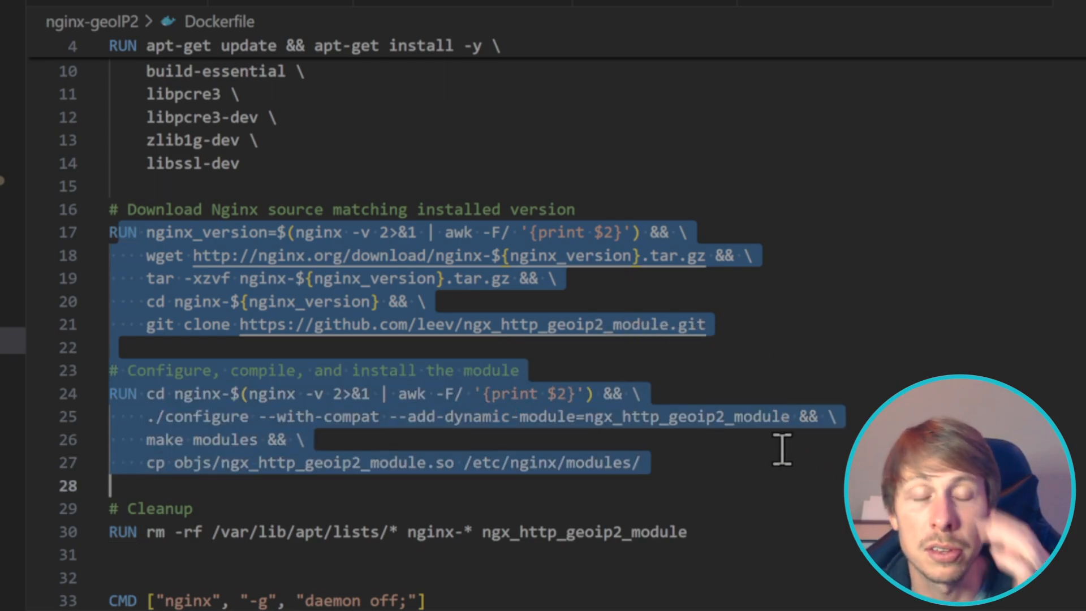
Scroll the Dockerfile to the RUN steps that download nginx and compile ngx_http_geoip2_module
scroll(down, 3)
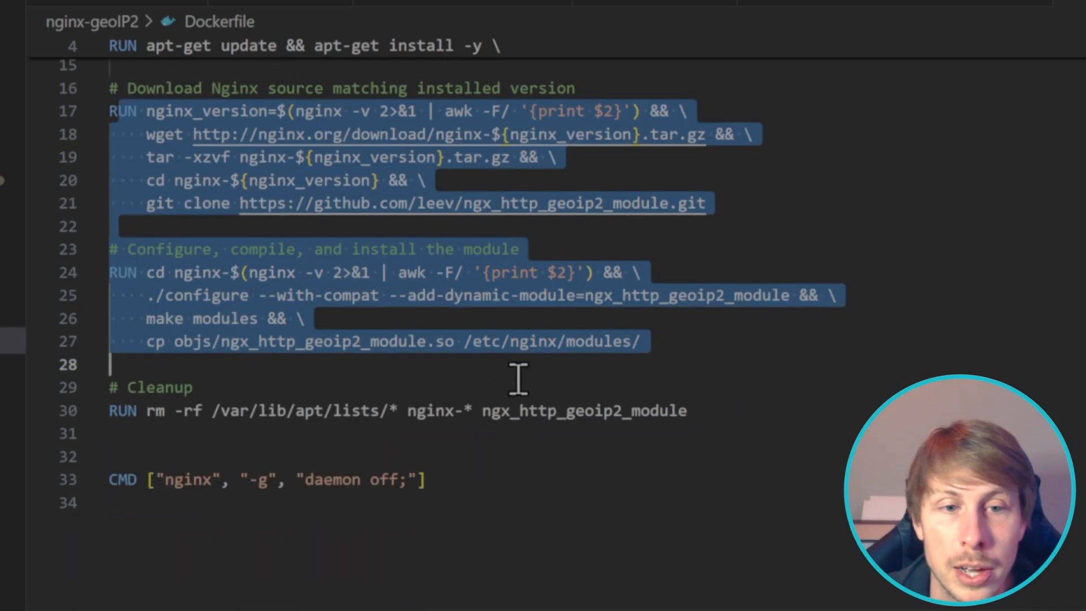
click(438, 250)
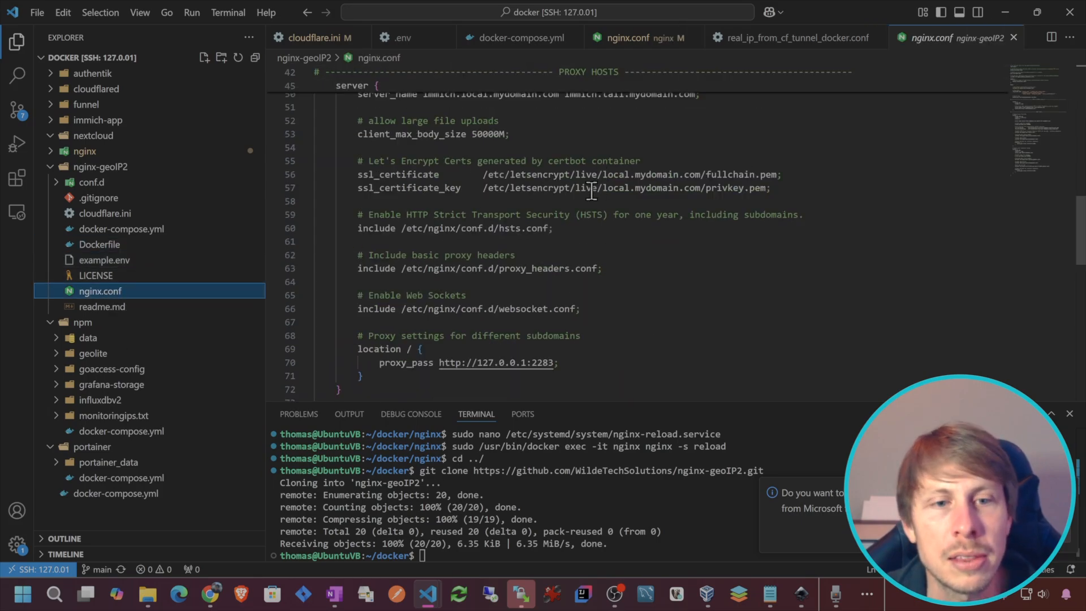
Expand conf.d, view blocklist.conf's 403 rules for RU, CN, KP and IR, and reopen nginx.conf
click(91, 182)
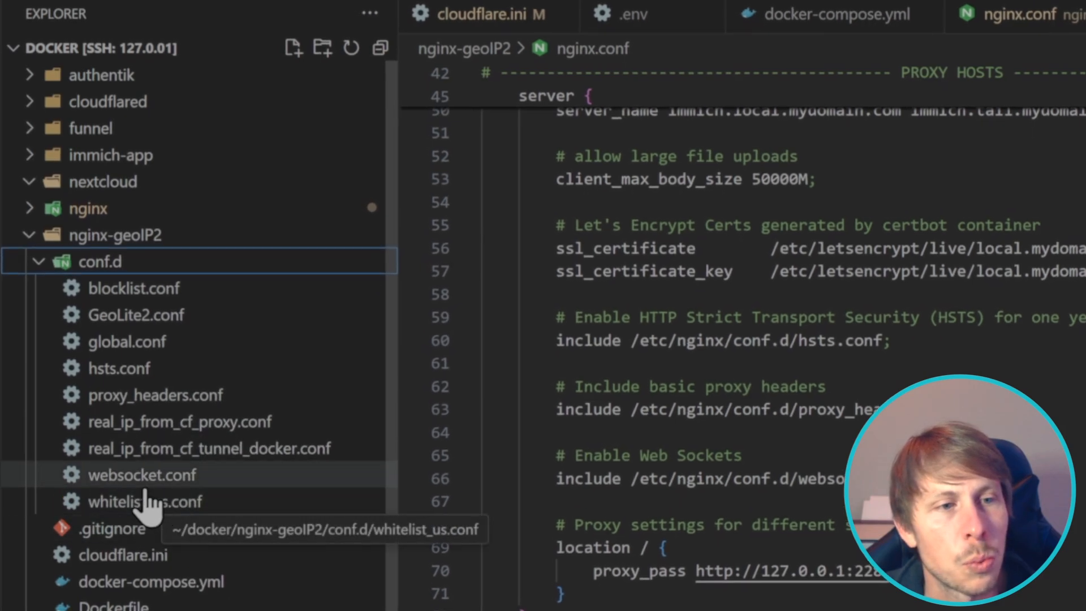
mouse_move(152, 318)
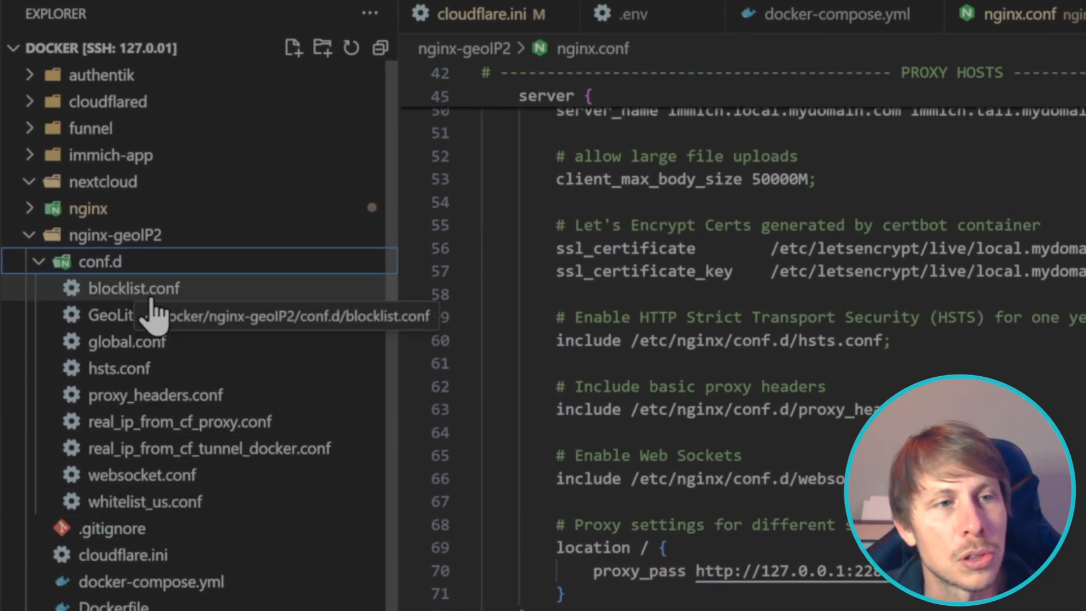
click(133, 288)
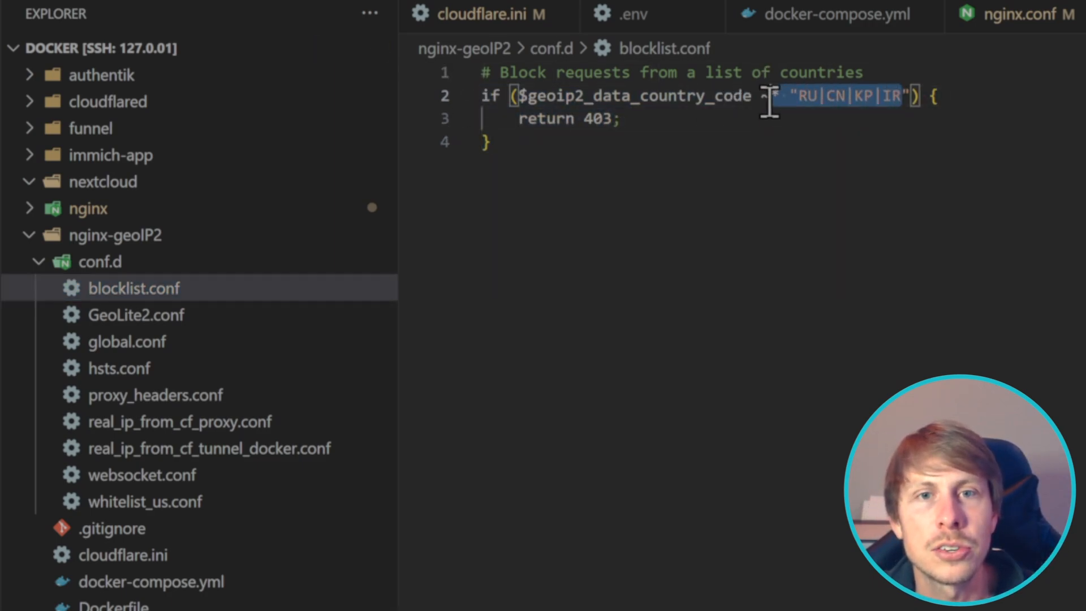
click(145, 501)
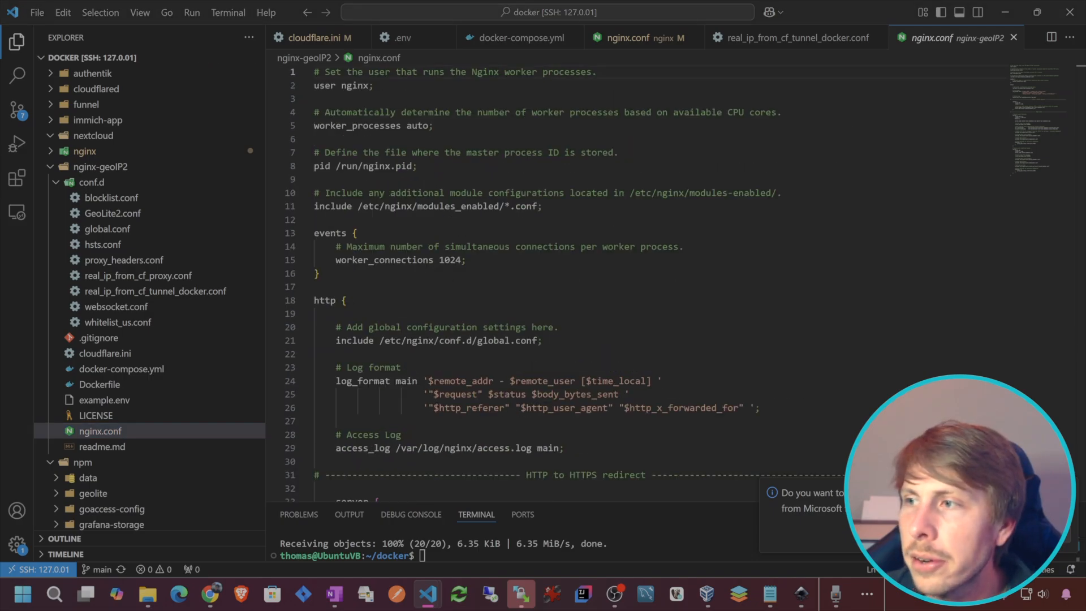
Find the spot in nginx.conf where the geoip2 module load line belongs
click(601, 211)
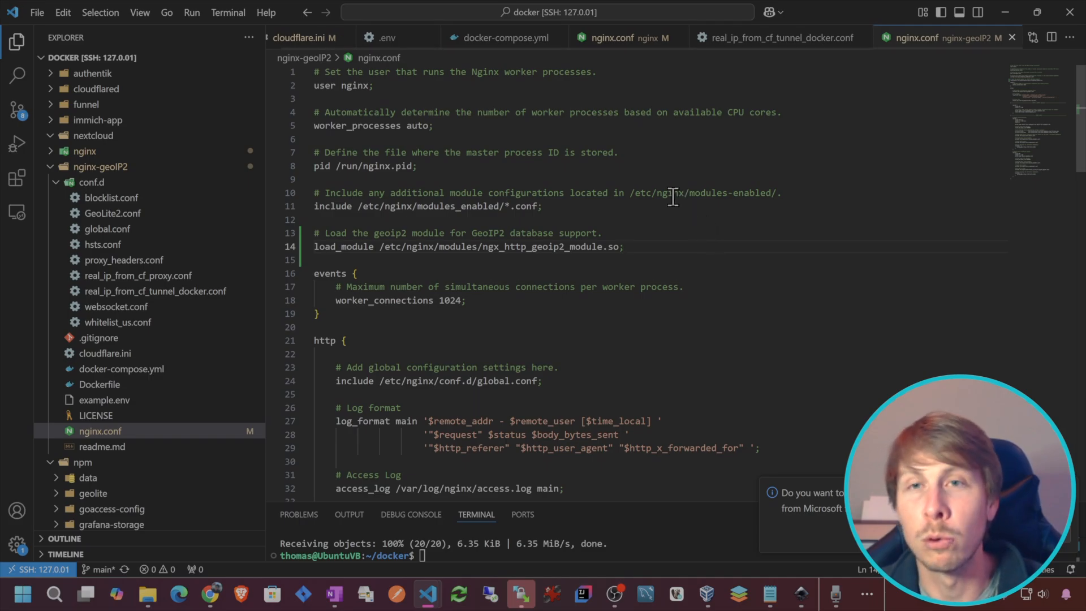
scroll(down, 3)
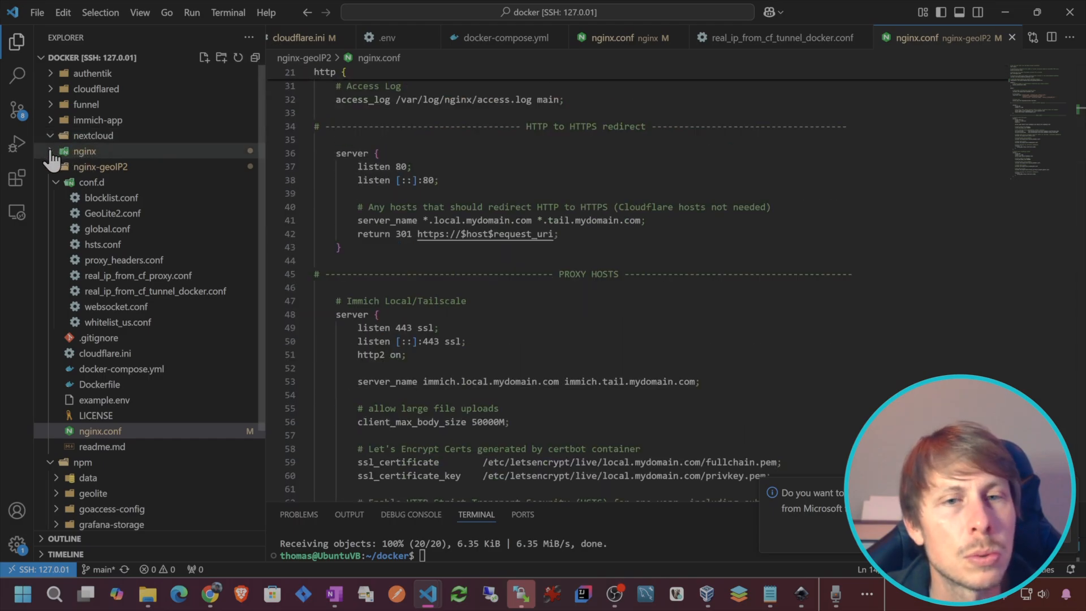
click(84, 151)
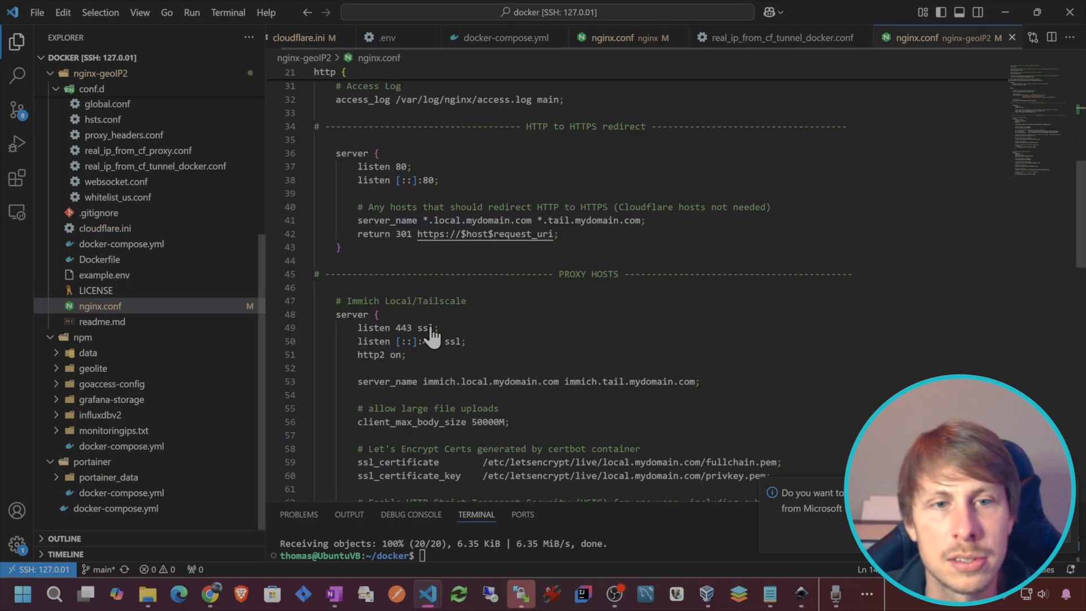
scroll(down, 3)
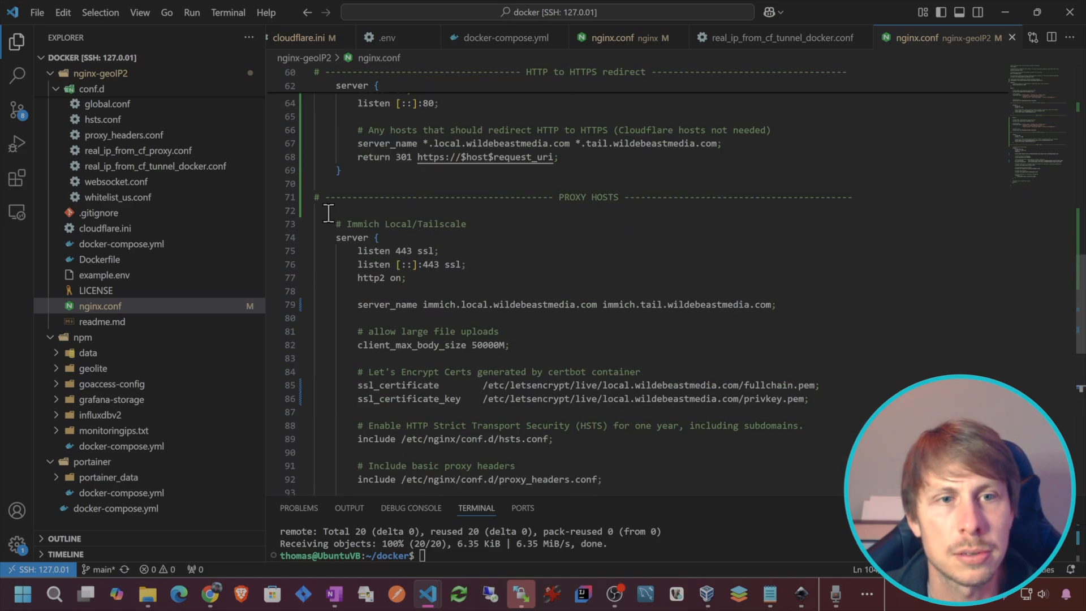
Fold the Immich Local/Tailscale server block and unfold the Cloudflare Tunnel block
click(305, 237)
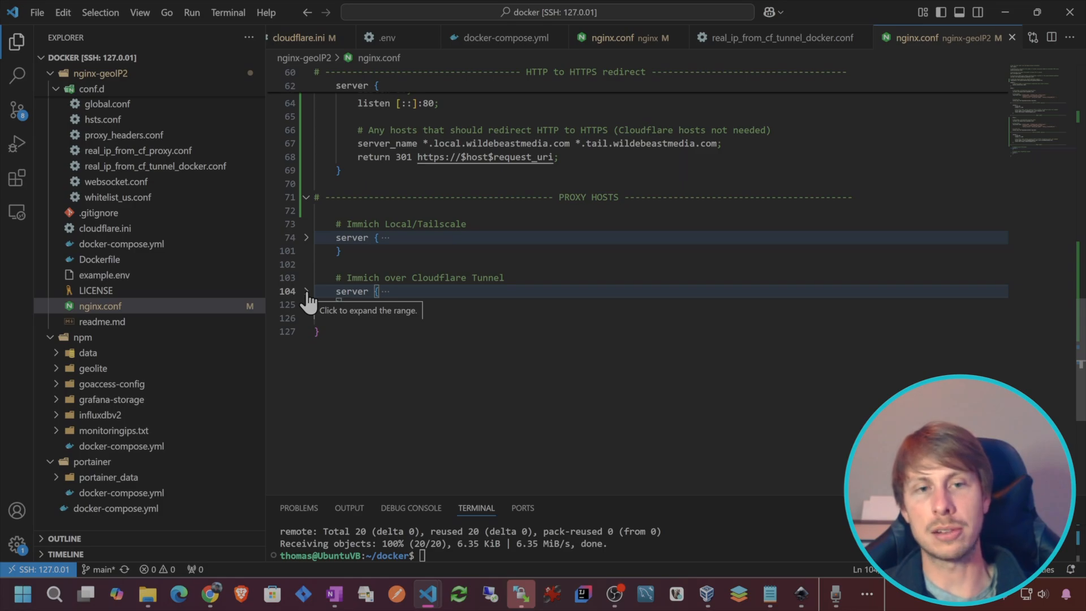
click(305, 291)
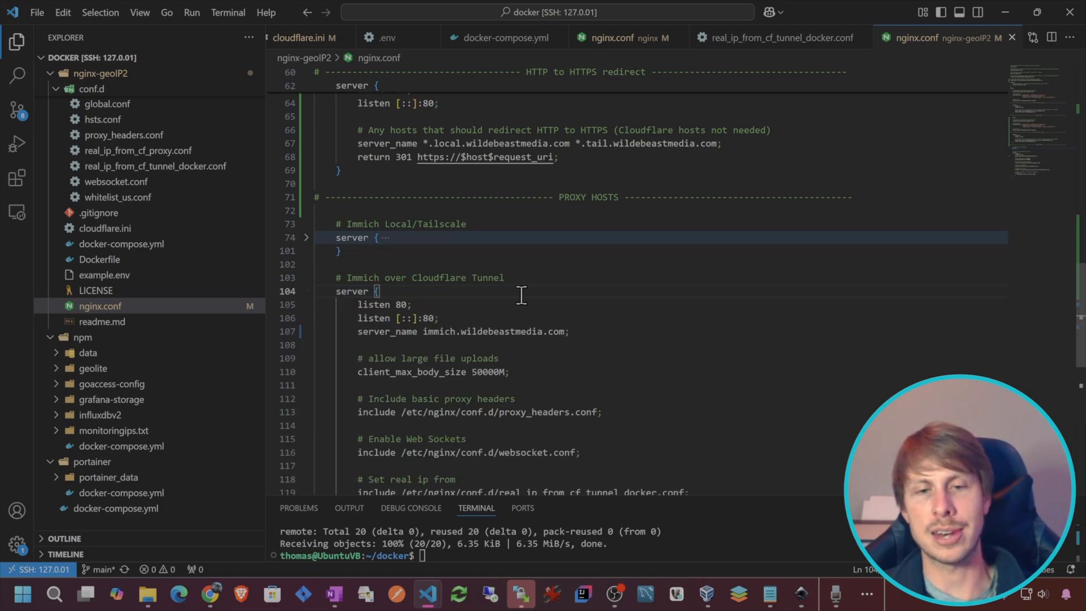
scroll(down, 3)
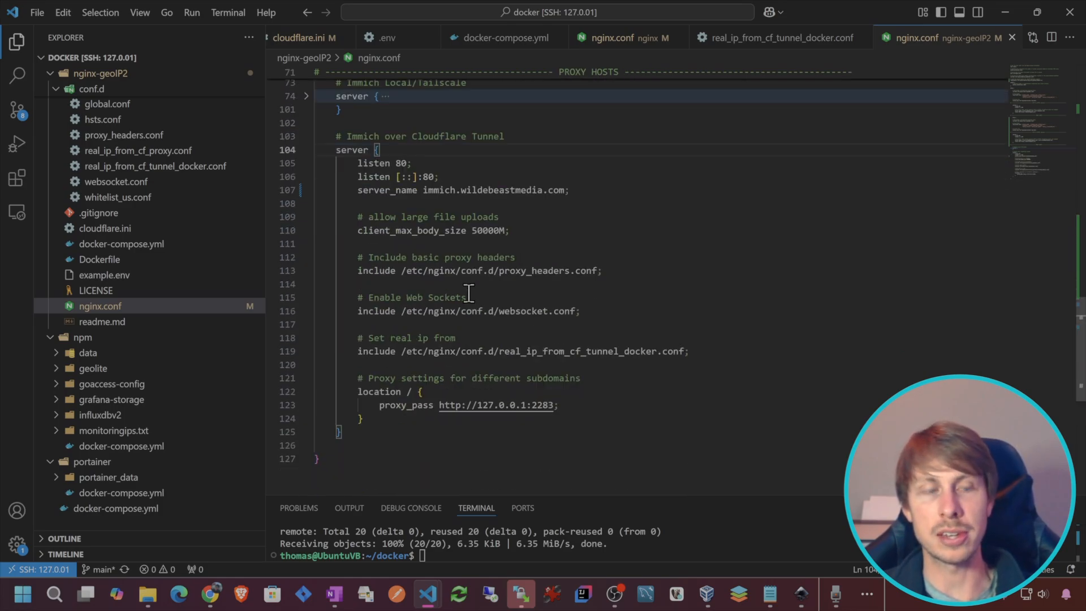
mouse_move(679, 358)
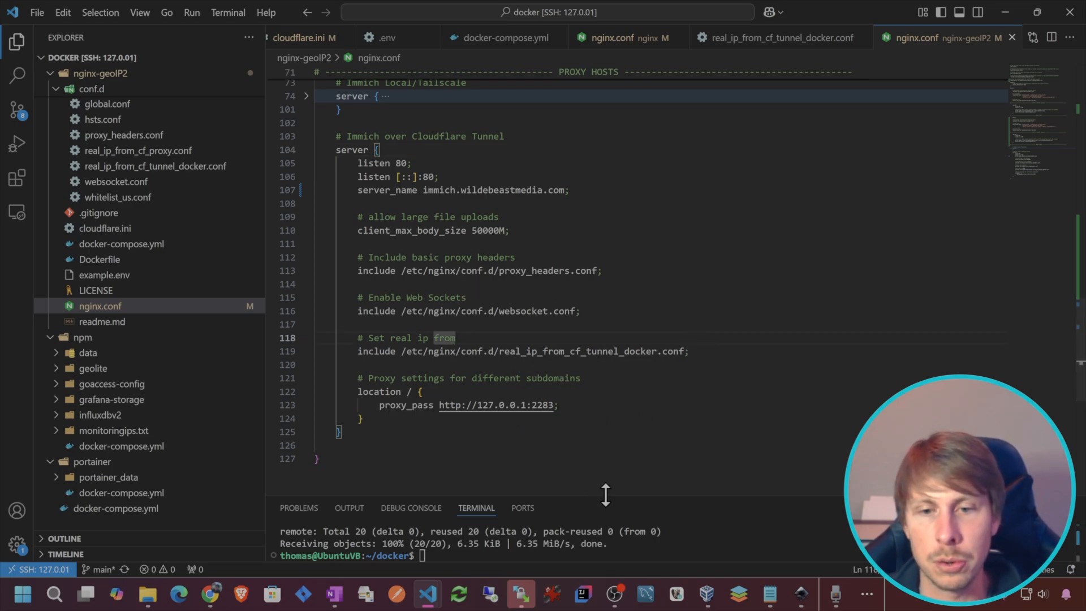
Enlarge the terminal, take down the old nginx stack, and select all of its .env
drag(605, 495, 605, 282)
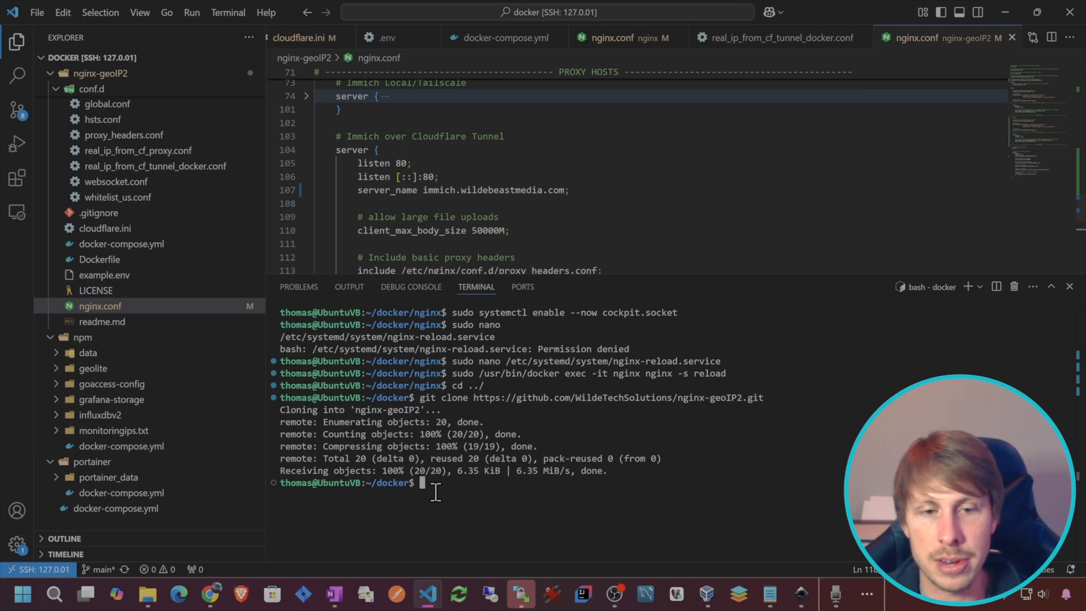
text(cd nginx)
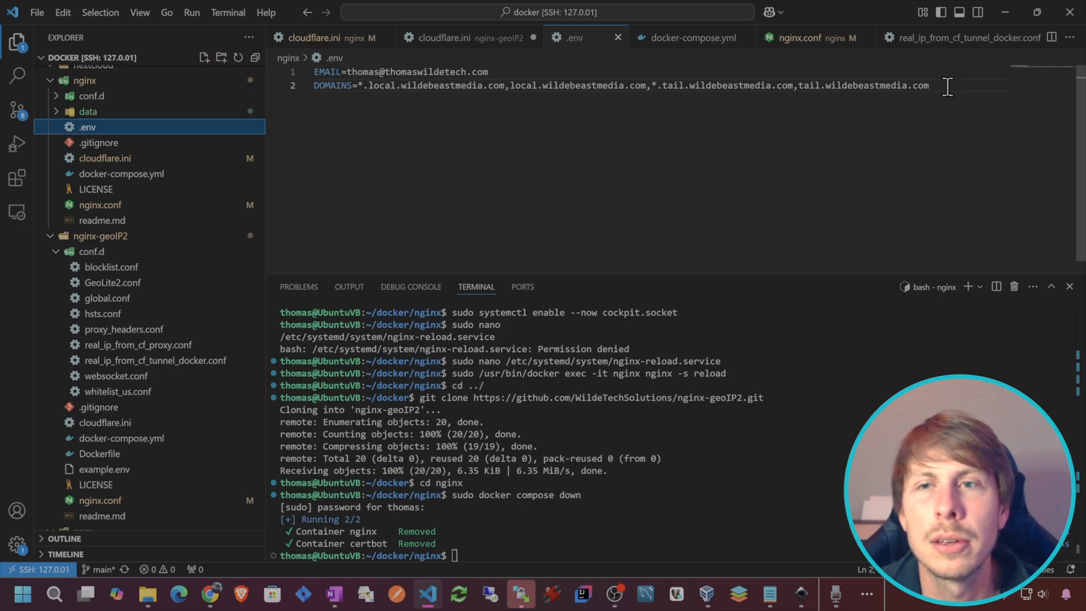
key(ctrl+a)
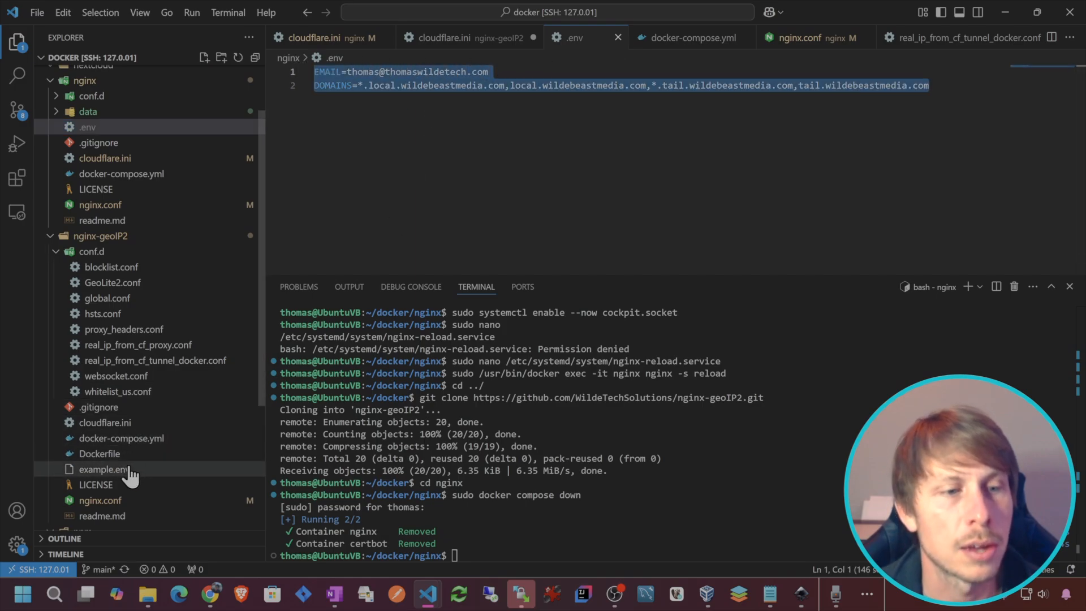
scroll(down, 3)
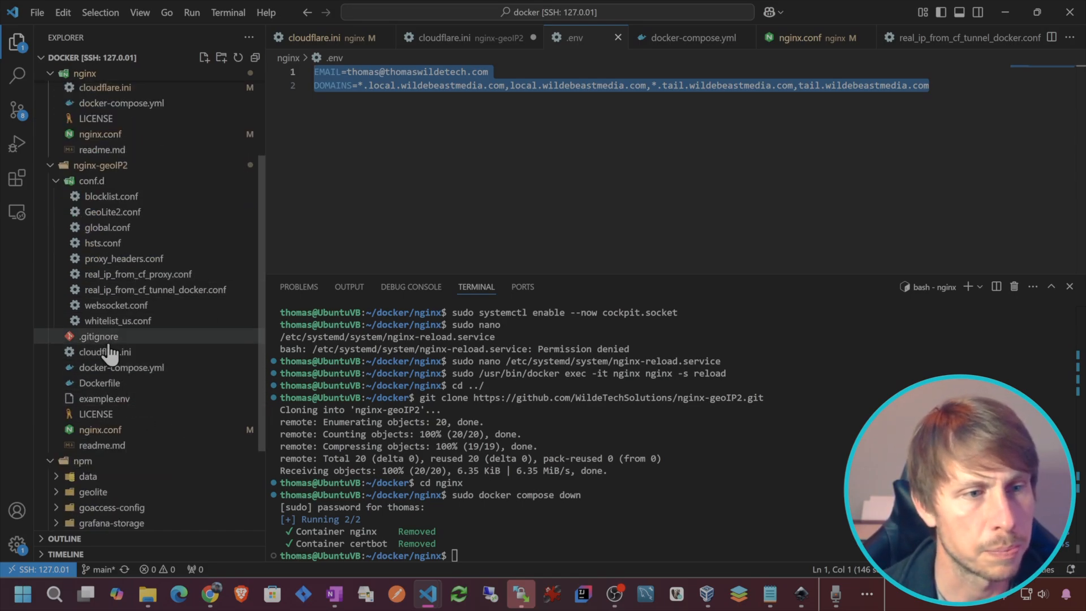
click(104, 399)
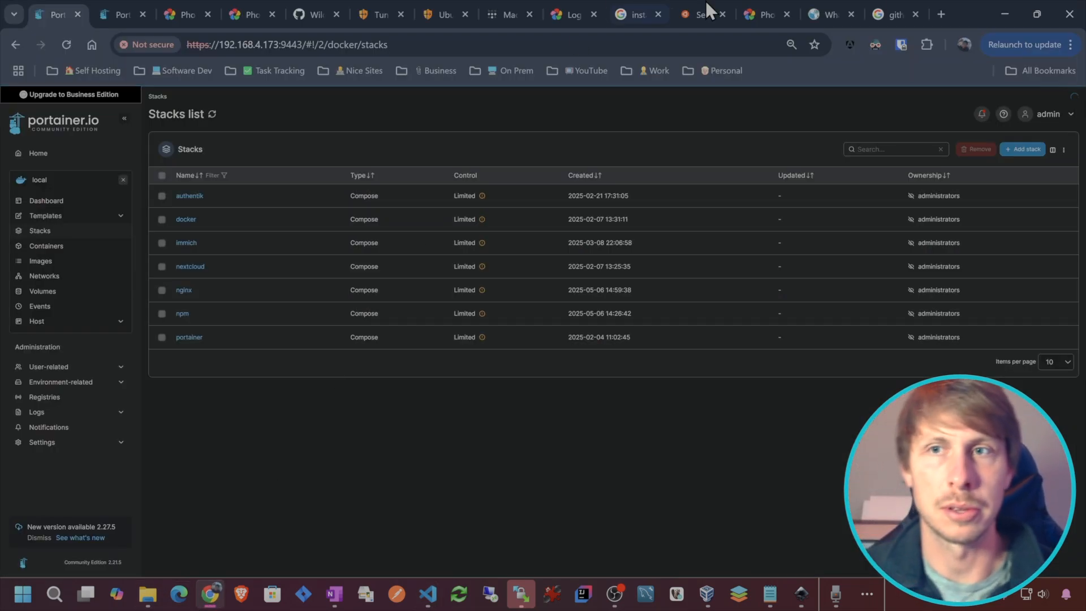
Sign in to MaxMind, look over GeoLite City, and open Manage License Keys
click(940, 14)
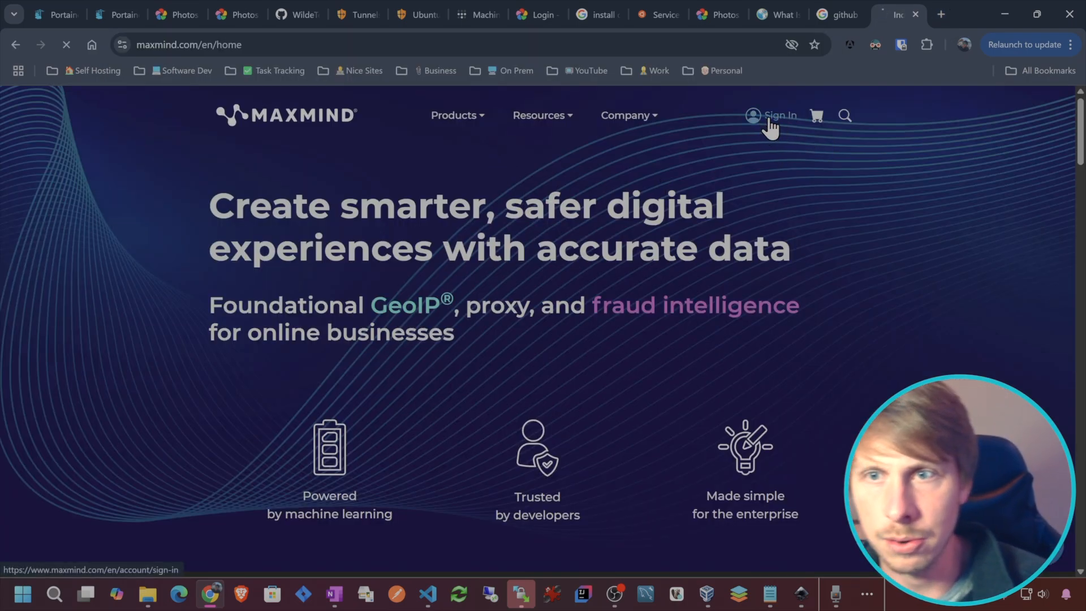
click(780, 114)
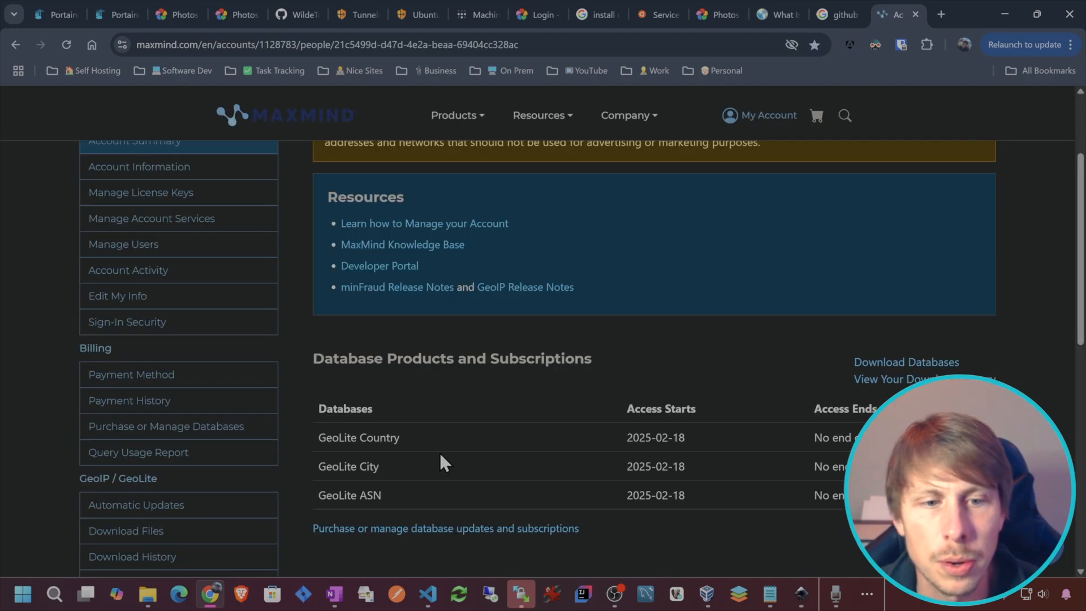
mouse_move(502, 429)
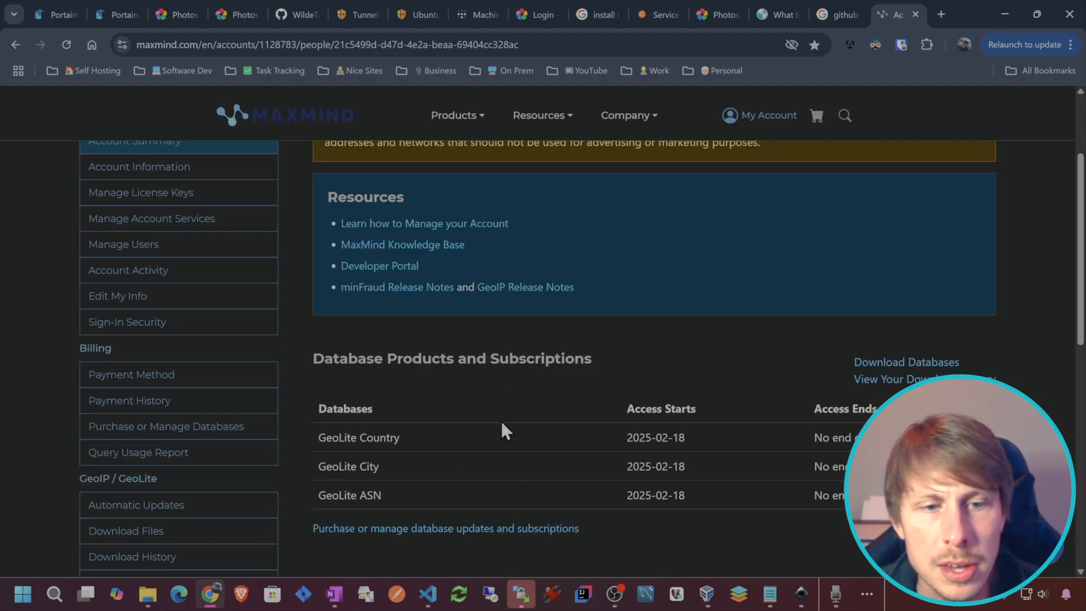
double_click(358, 437)
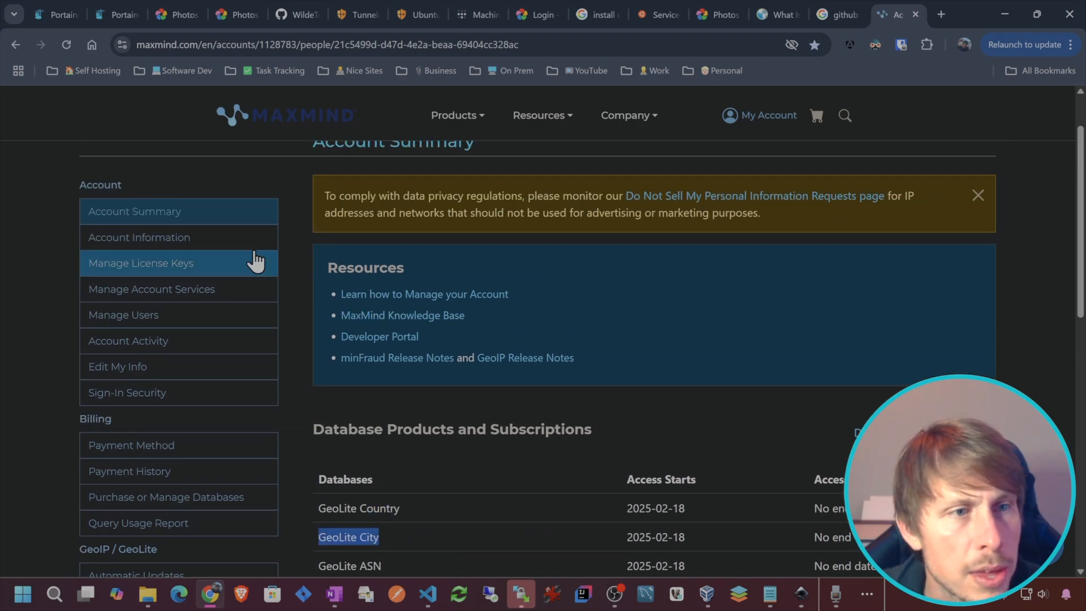
scroll(down, 3)
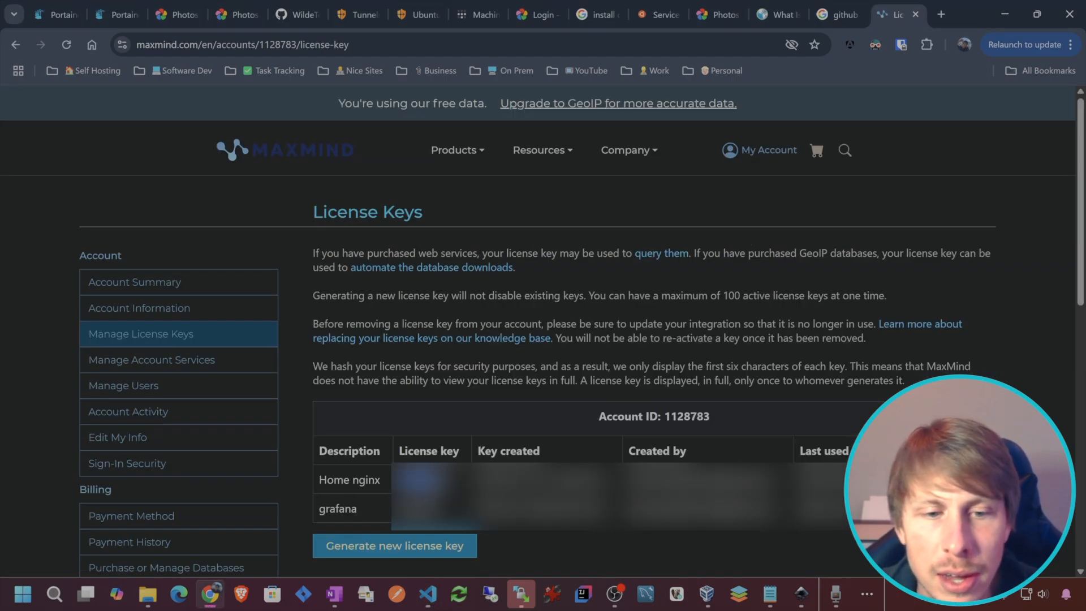
mouse_move(789, 152)
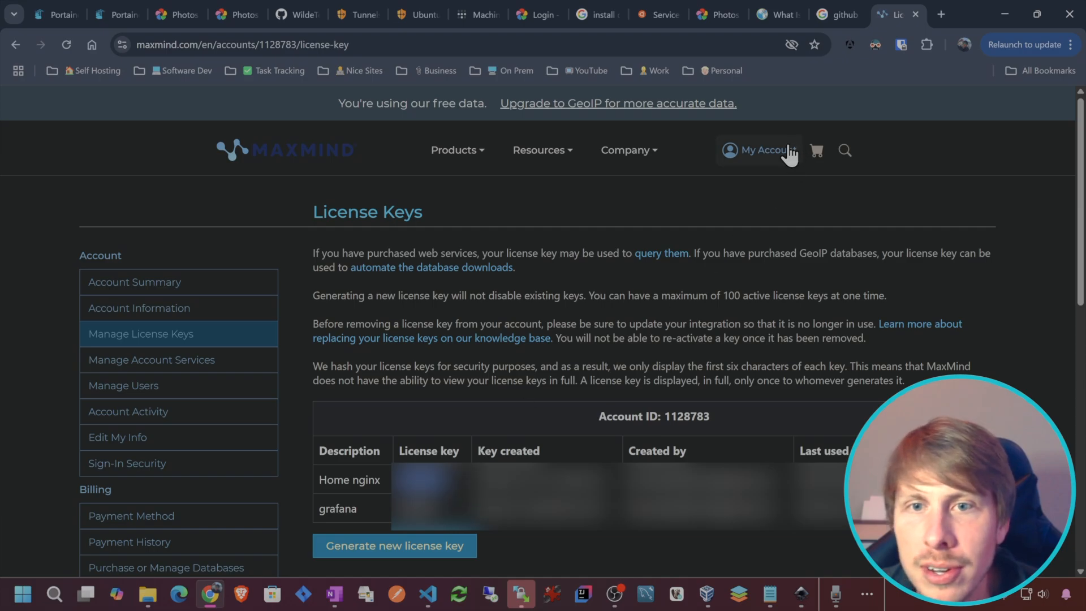
click(758, 151)
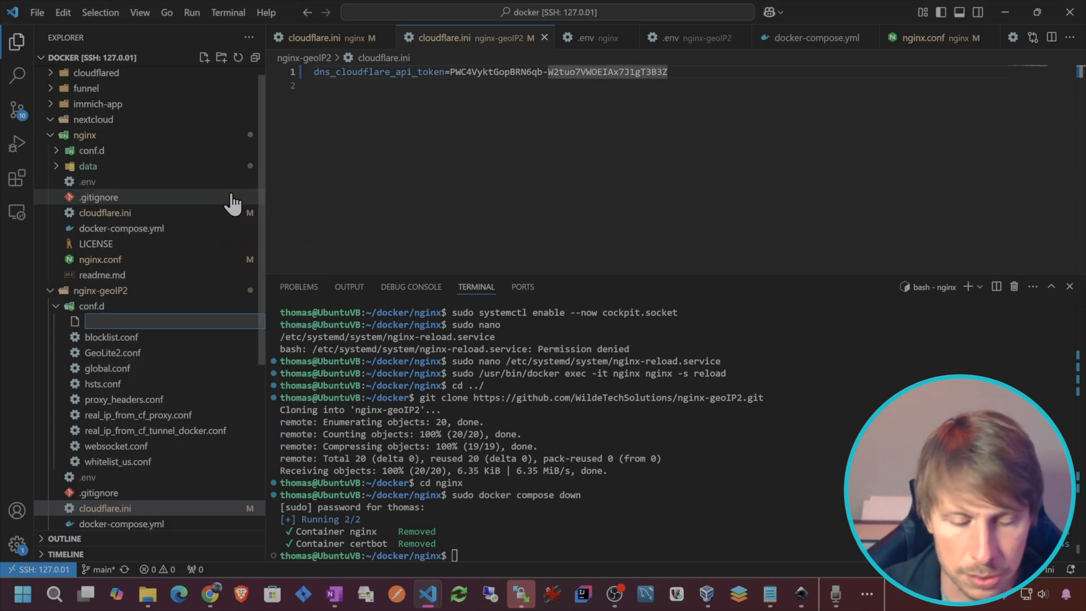
Create conf.d/json_log.conf with the json_analytics GeoIP2 log format, then open nginx.conf
text(json_log.conf)
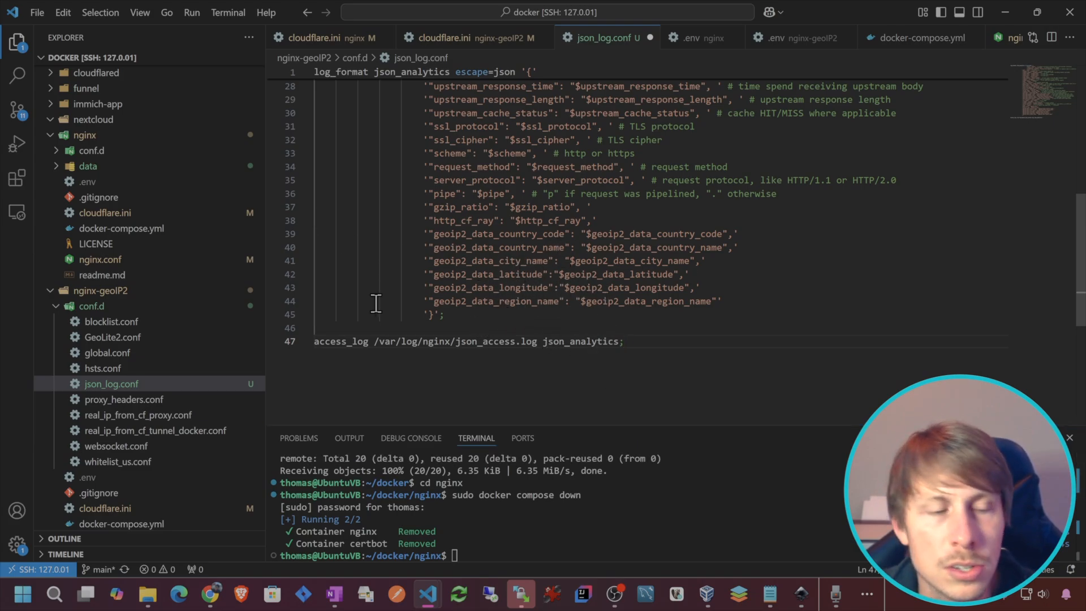
click(112, 336)
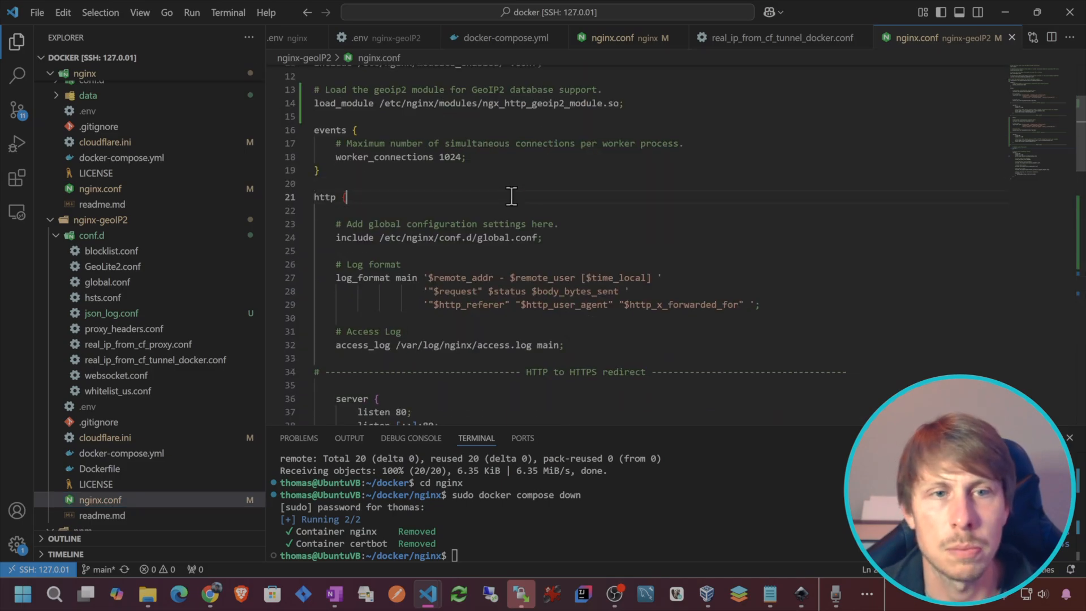
Add a '# GeoIP2 Configuration' comment to nginx.conf and cd into ../nginx-geoIP2
text(# GeoIP2 Configuration)
text(include /etc/nginx/conf.d/GeoLite2.conf;)
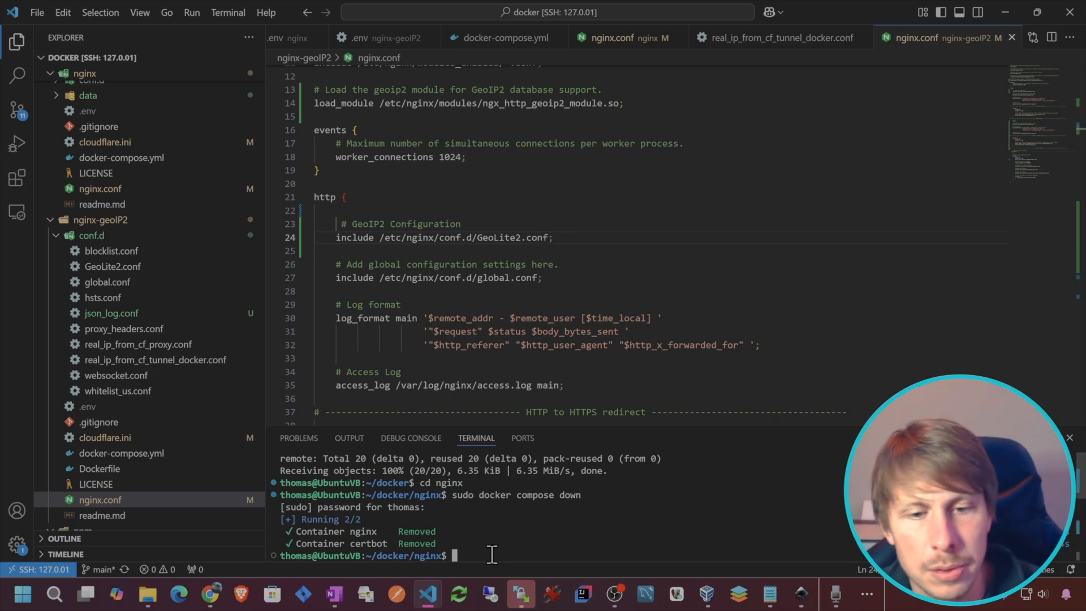
text(cd ../)
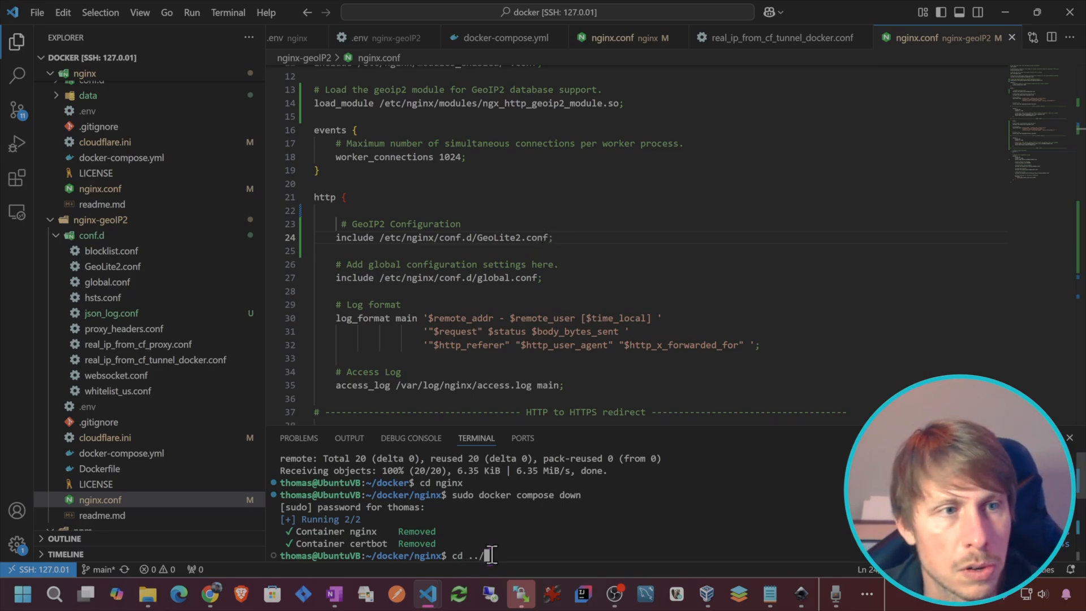
text(nginx-geo)
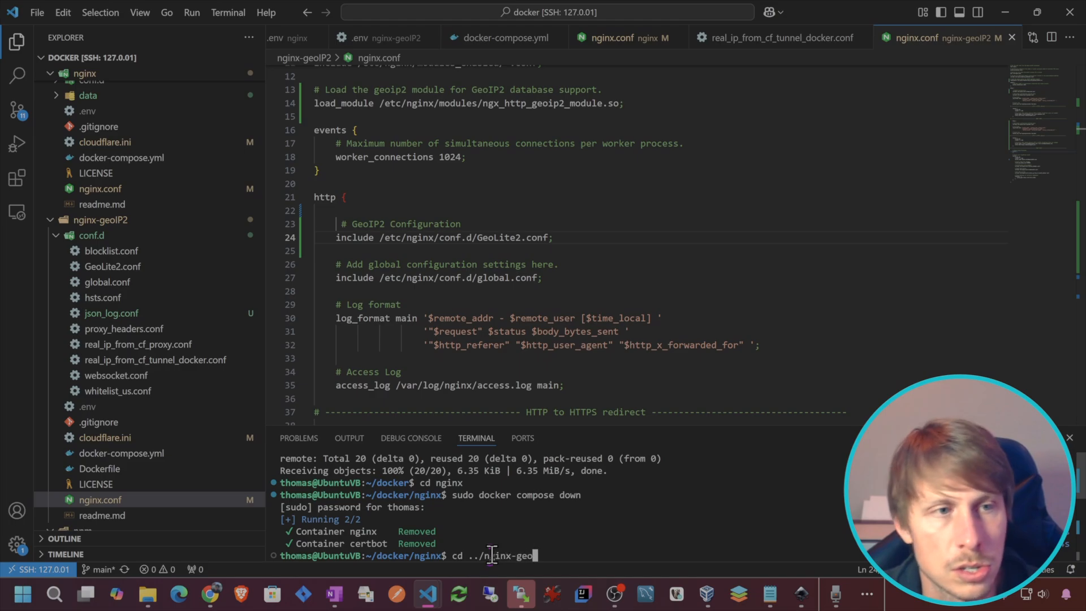
text(IP2)
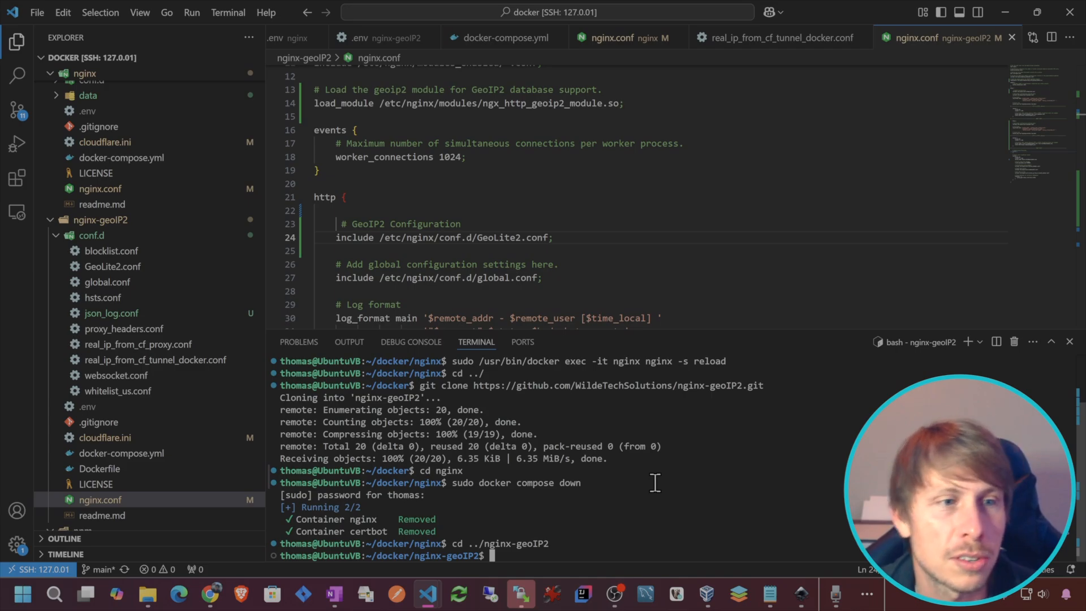
mouse_move(722, 123)
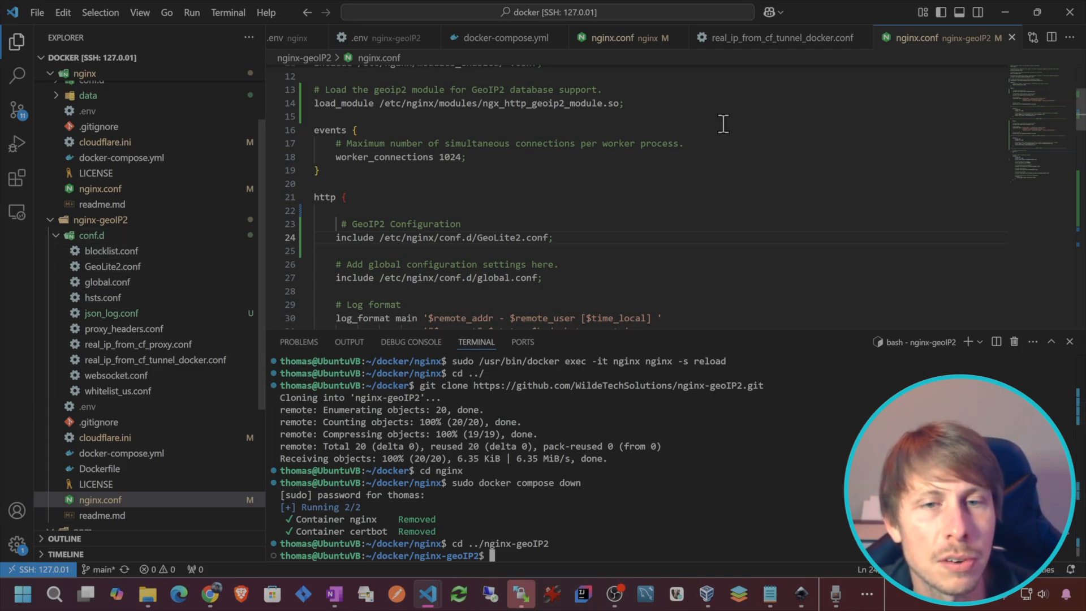
mouse_move(657, 147)
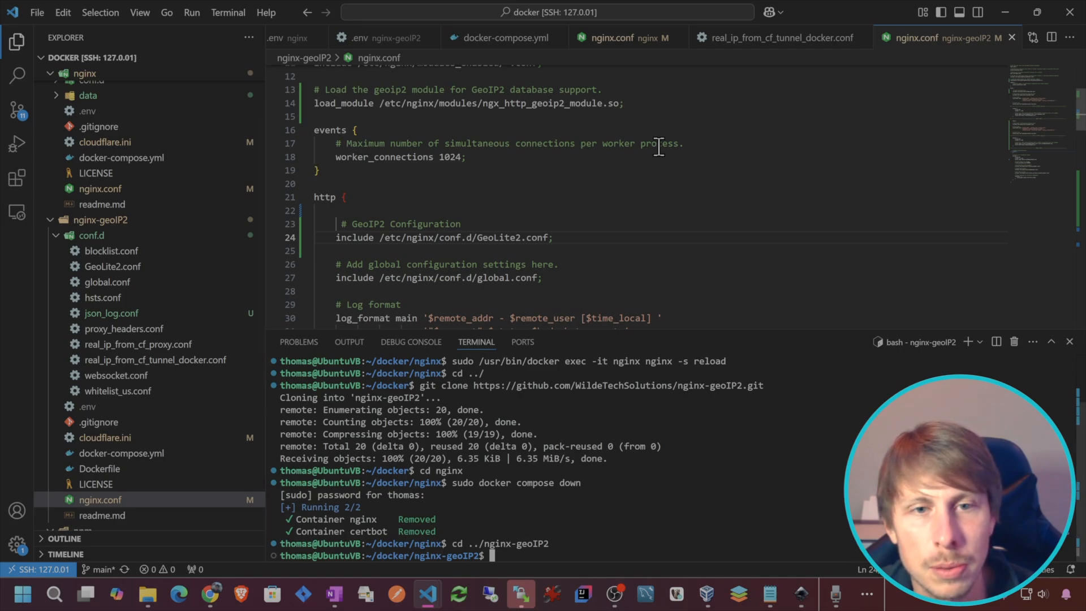
mouse_move(534, 194)
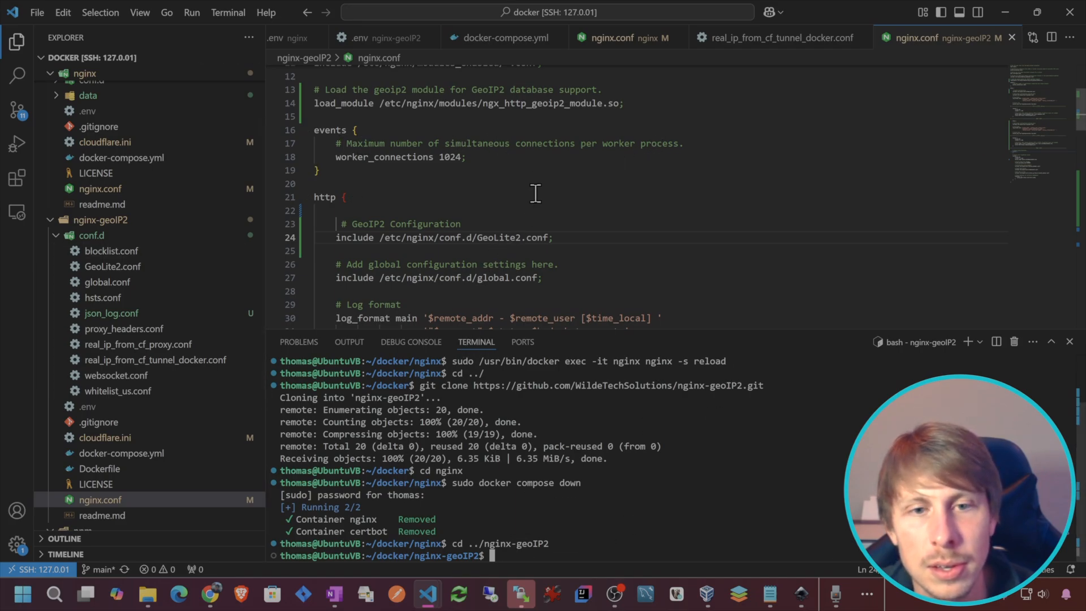
Review nginx.conf, unfold the Local/Tailscale block, and run sudo docker compose up -d
scroll(down, 3)
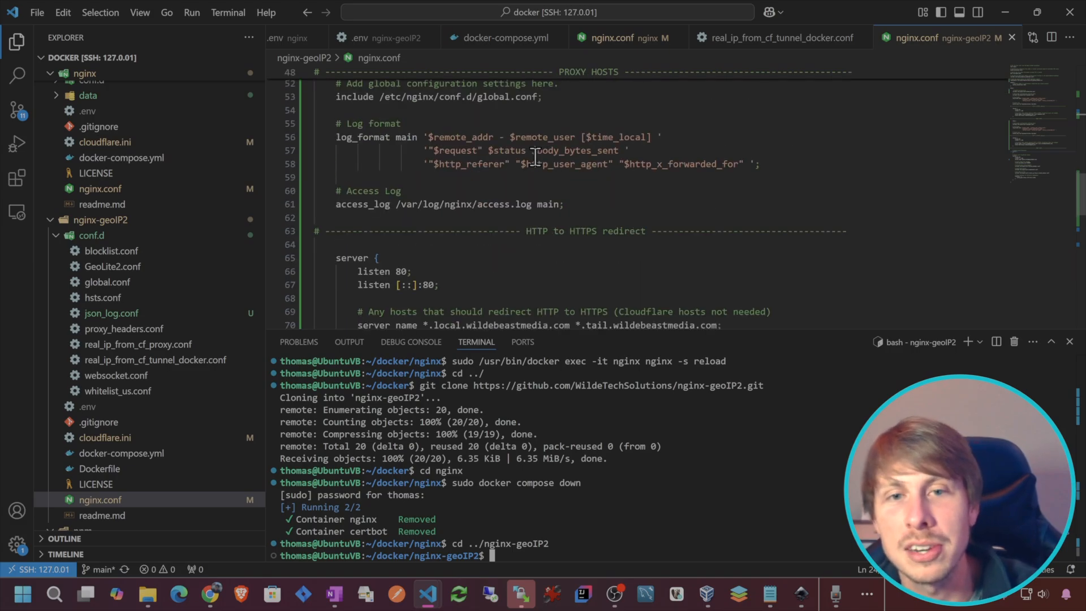
scroll(down, 3)
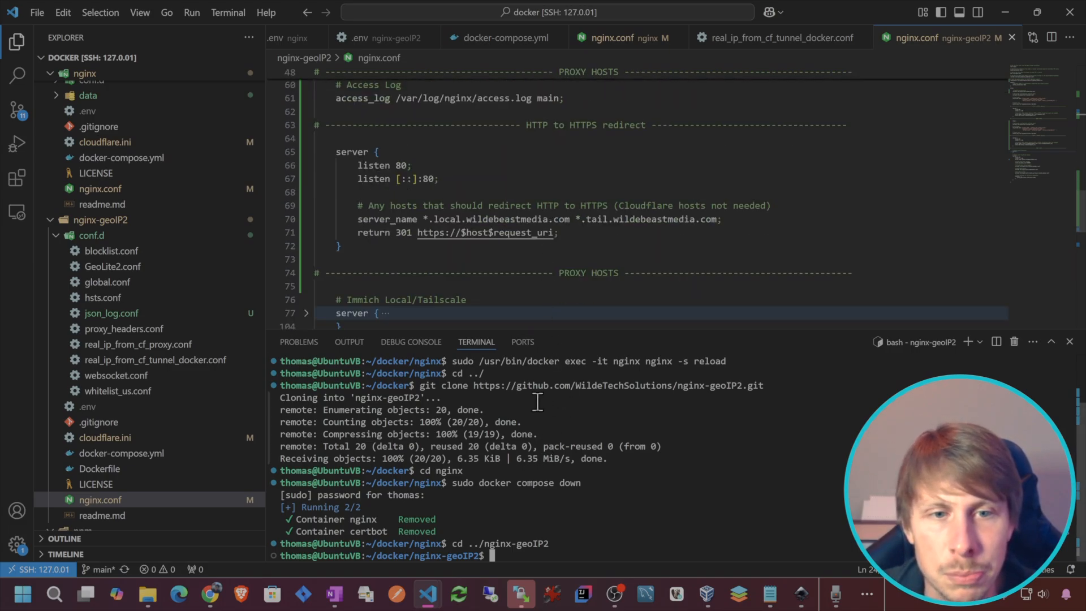
scroll(down, 3)
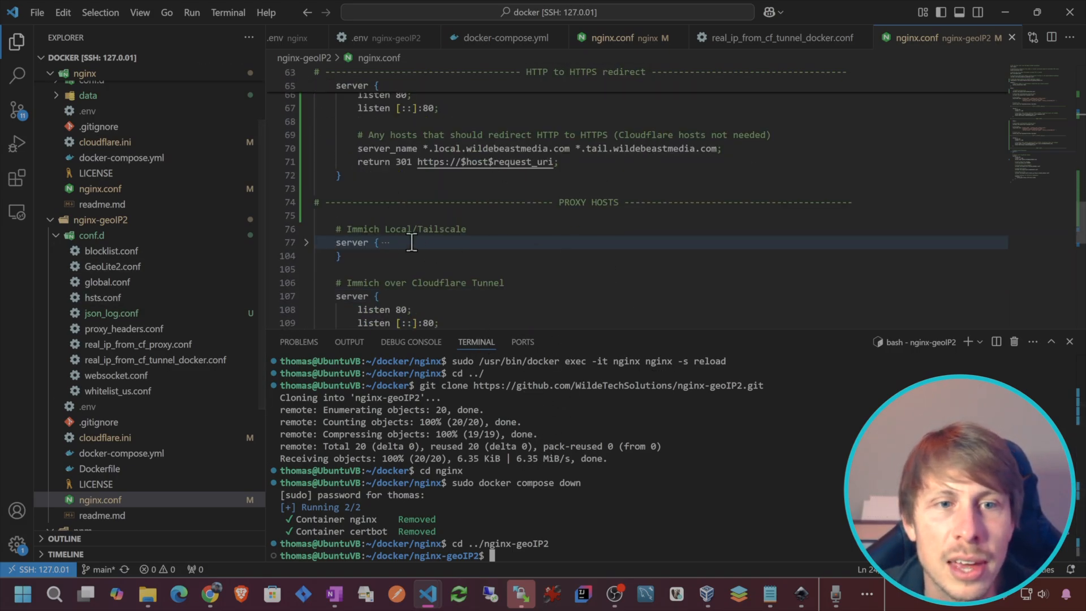
click(305, 243)
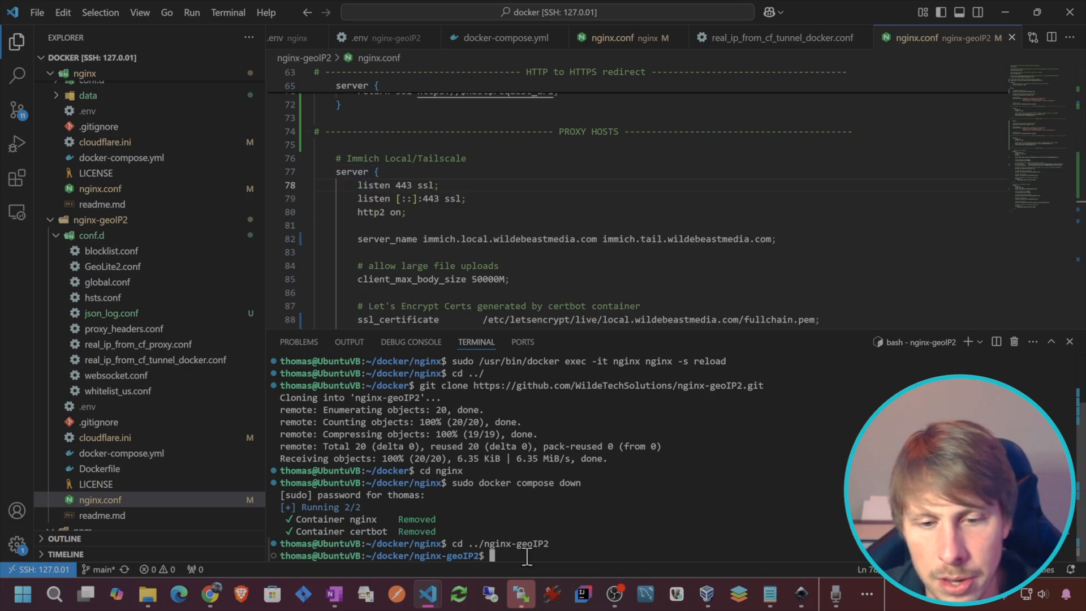
text(sudo docker compose up -)
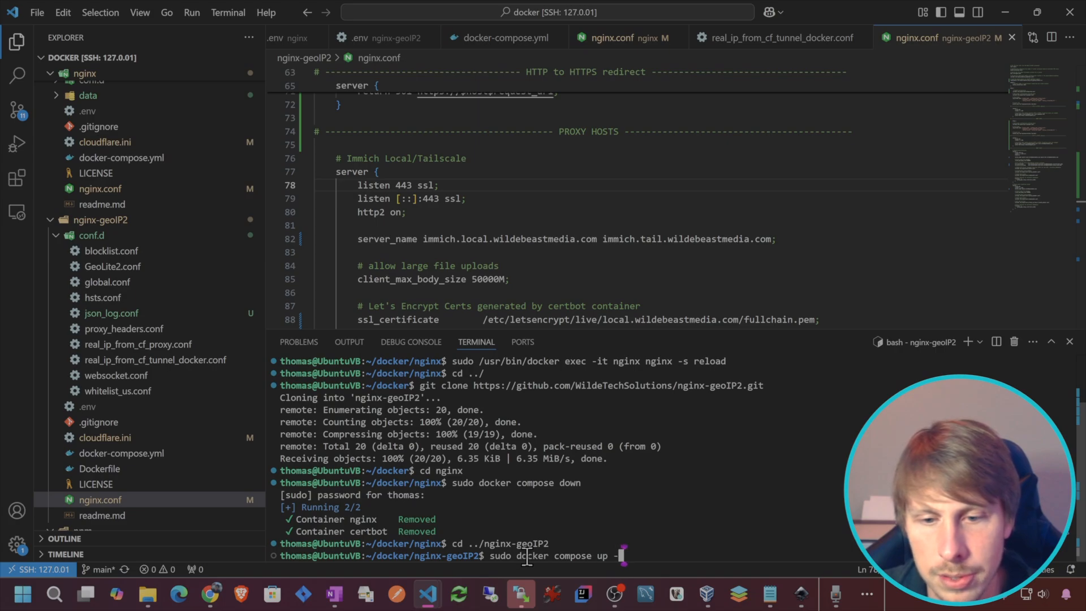
key(Return)
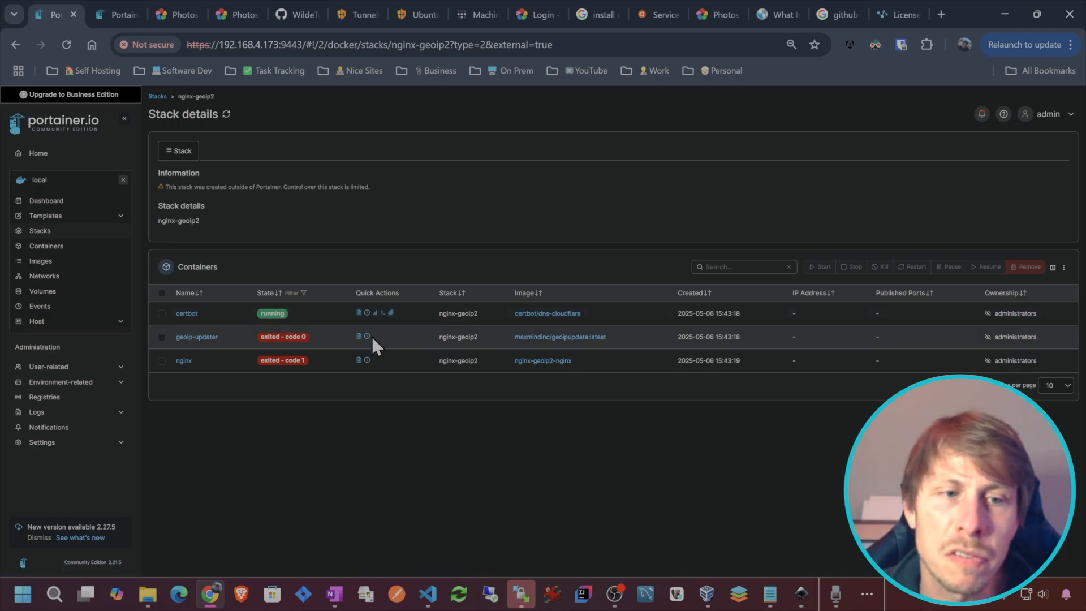
mouse_move(181, 356)
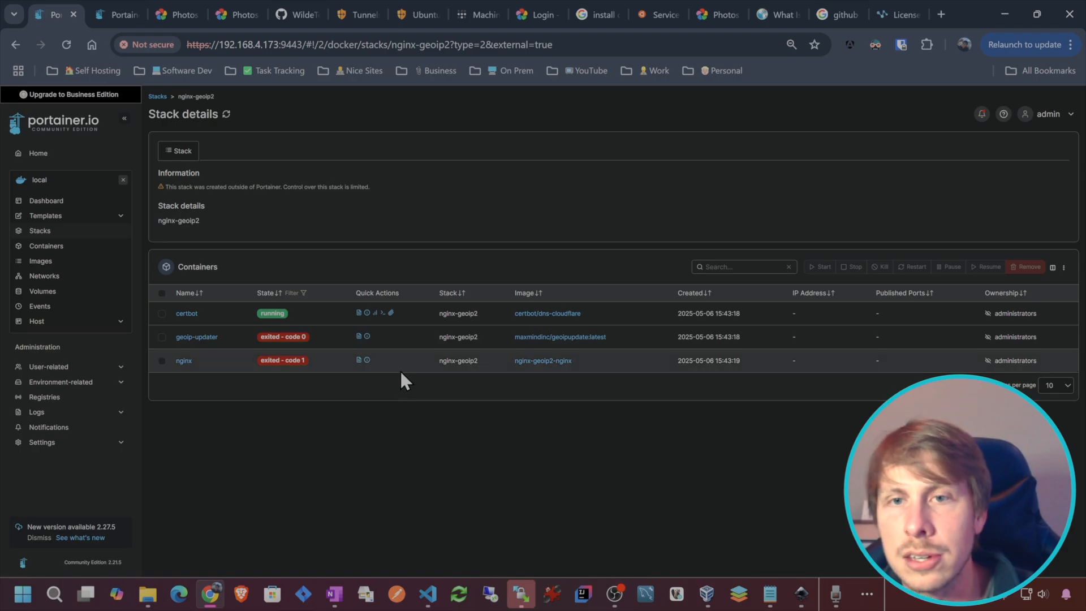
mouse_move(250, 284)
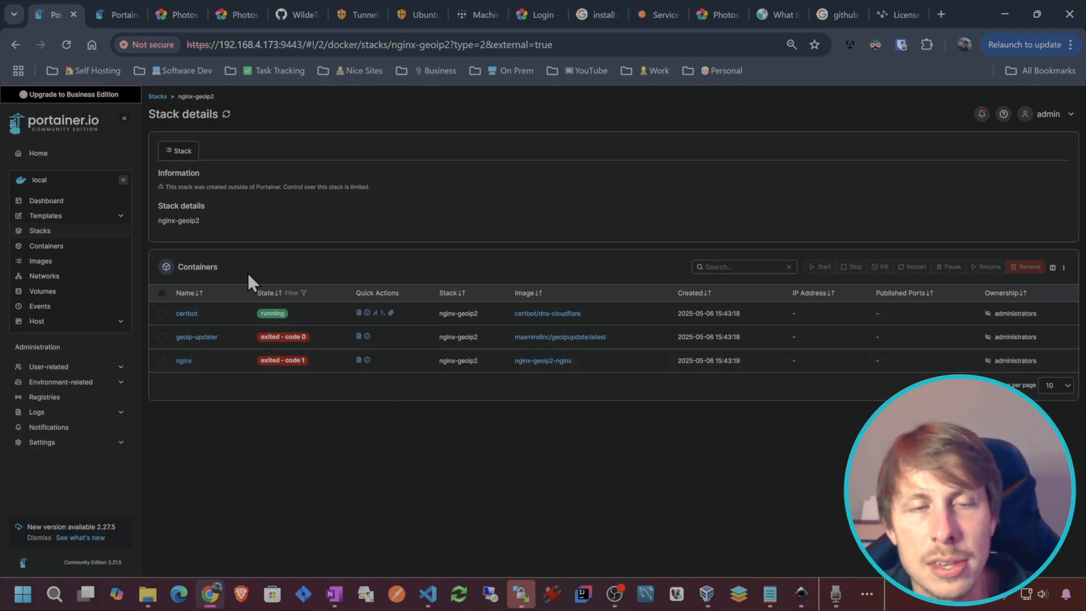
mouse_move(356, 389)
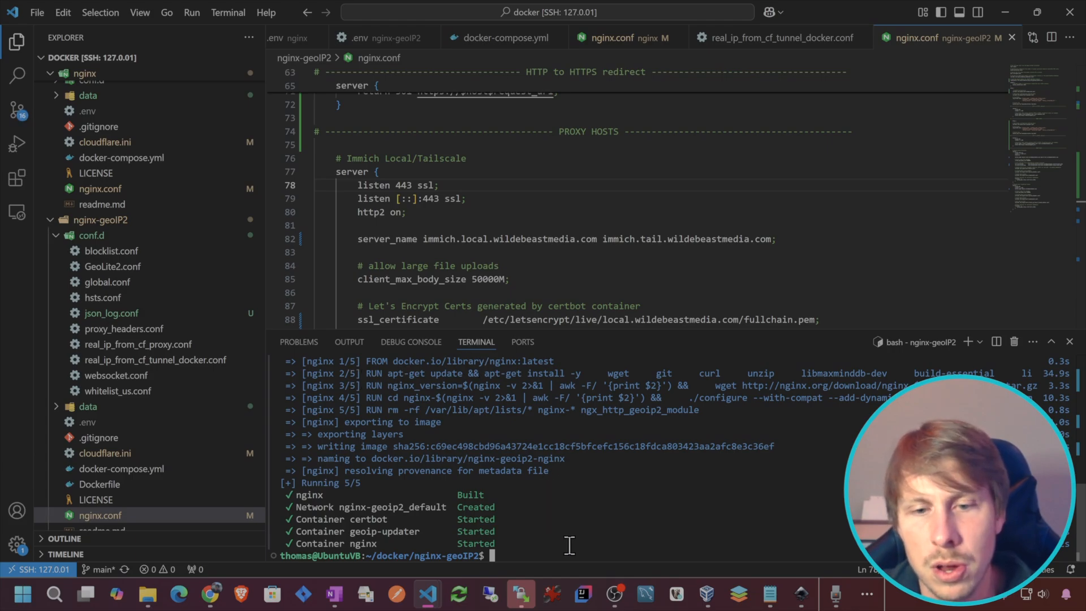
Rerun sudo docker compose up -d and recheck the containers in the browser
text(sudo docker compose up -d)
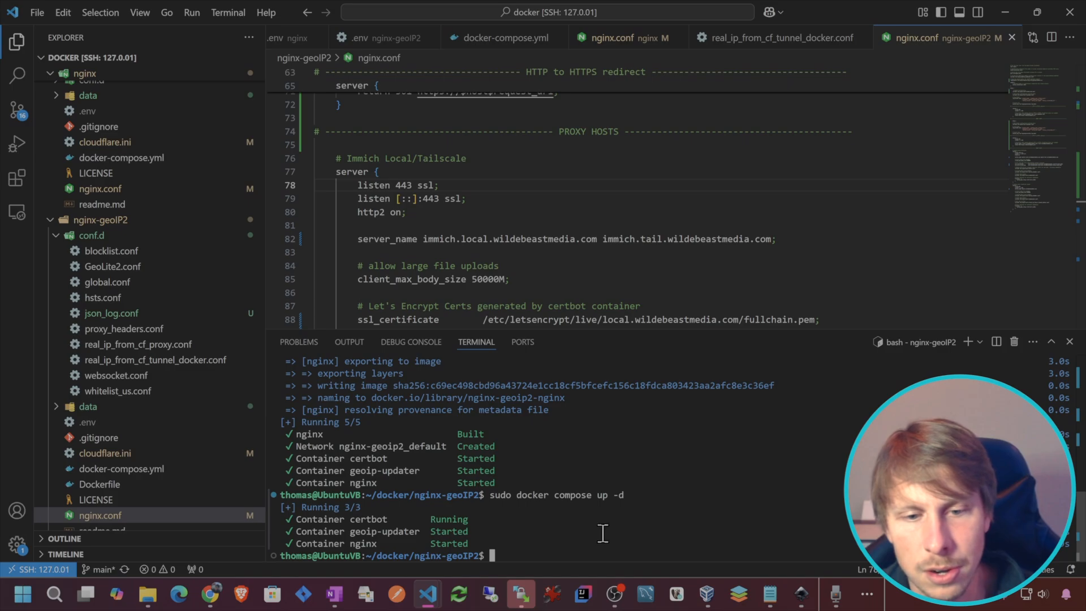
click(210, 595)
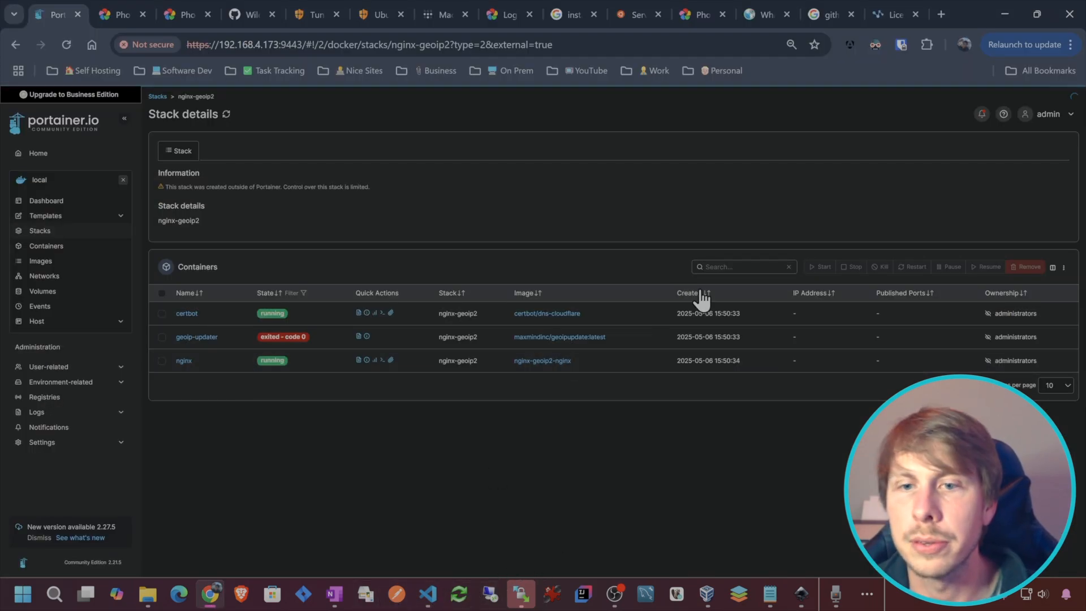
Reload the Immich tab so its timeline loads through the nginx proxy
click(701, 14)
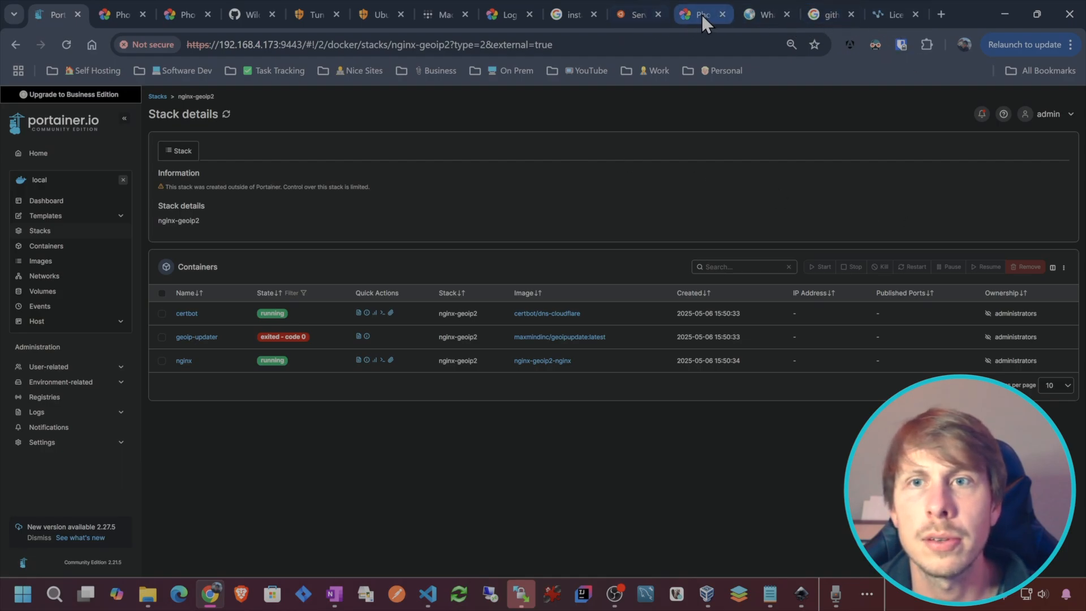
click(699, 13)
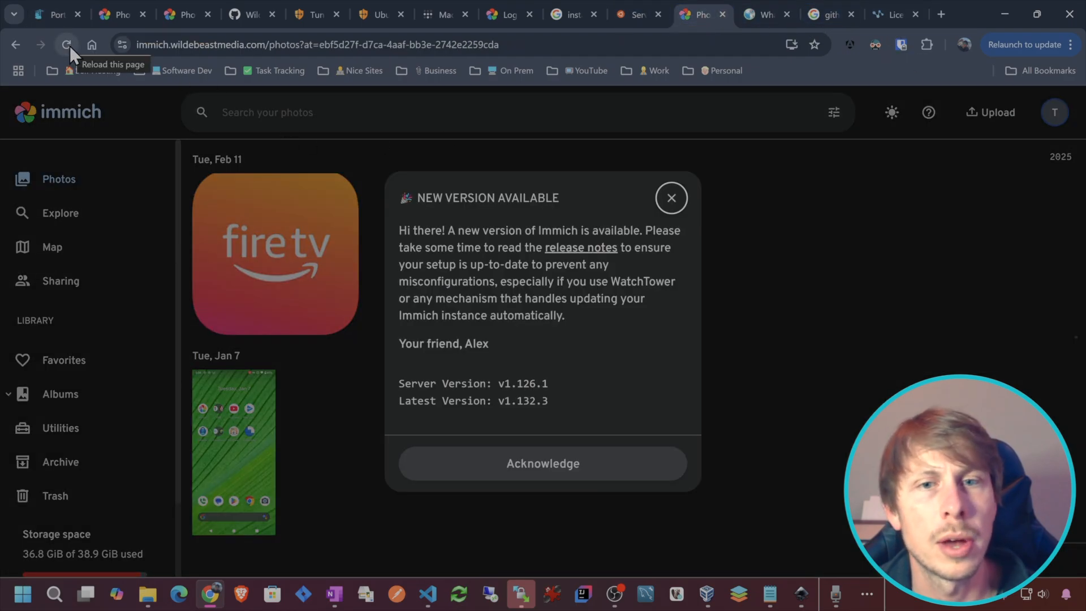
click(670, 197)
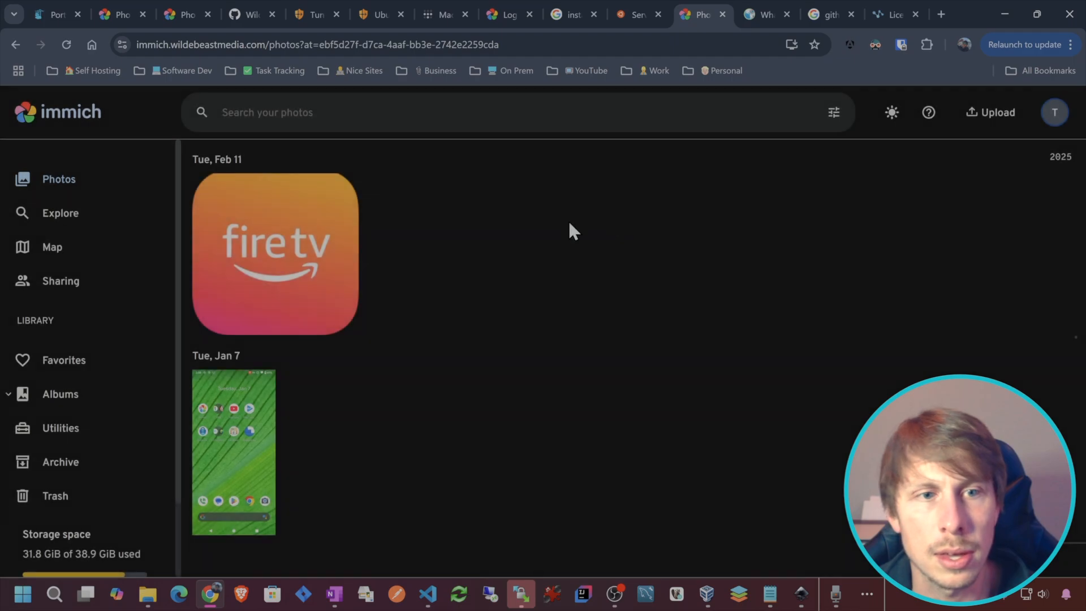
click(274, 253)
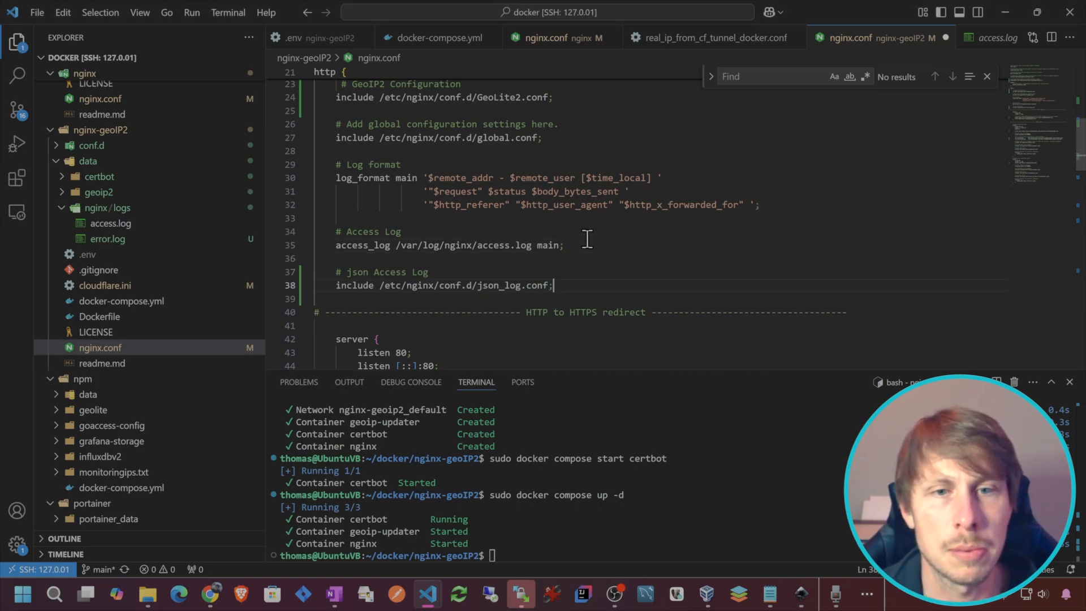
mouse_move(684, 269)
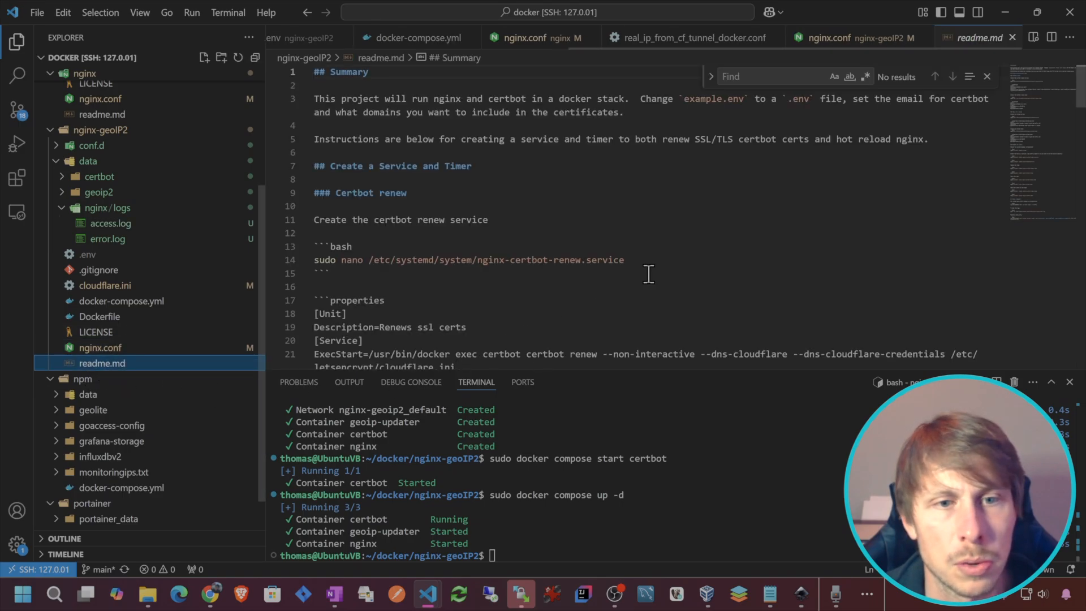
Run 'sudo /usr/bin/docker exec -it nginx nginx -s reload' and refresh Immich
scroll(down, 3)
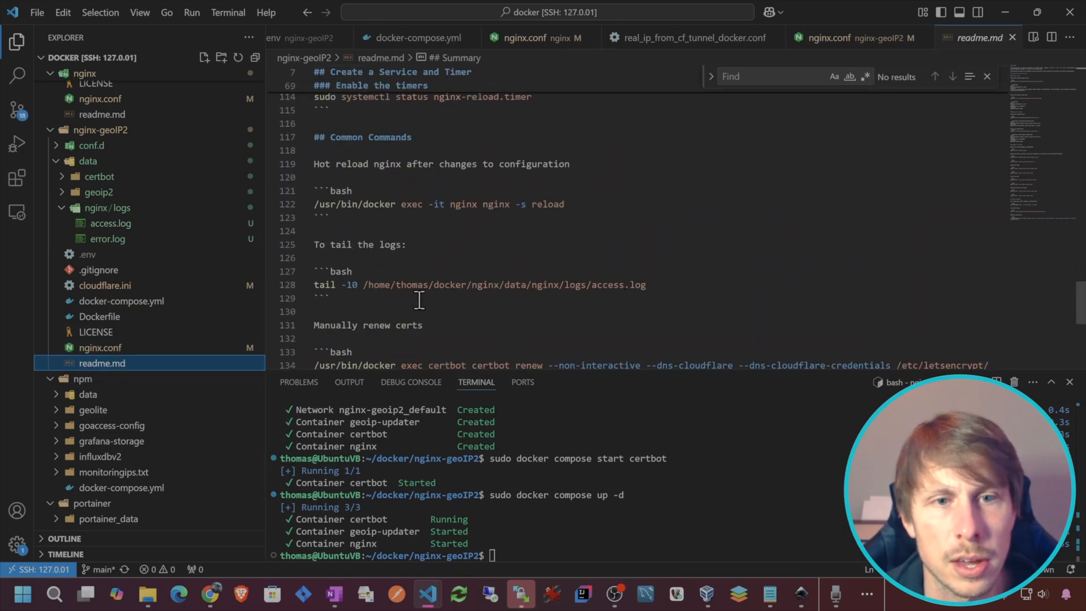
triple_click(438, 204)
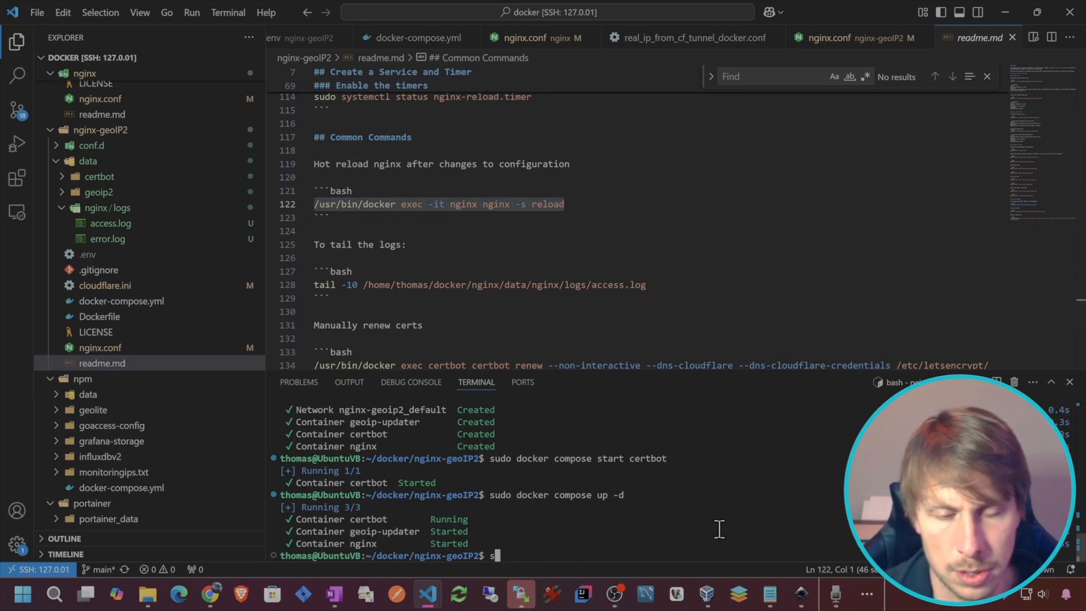
text(sudo /usr/bin/docker exec -it nginx nginx -s reload)
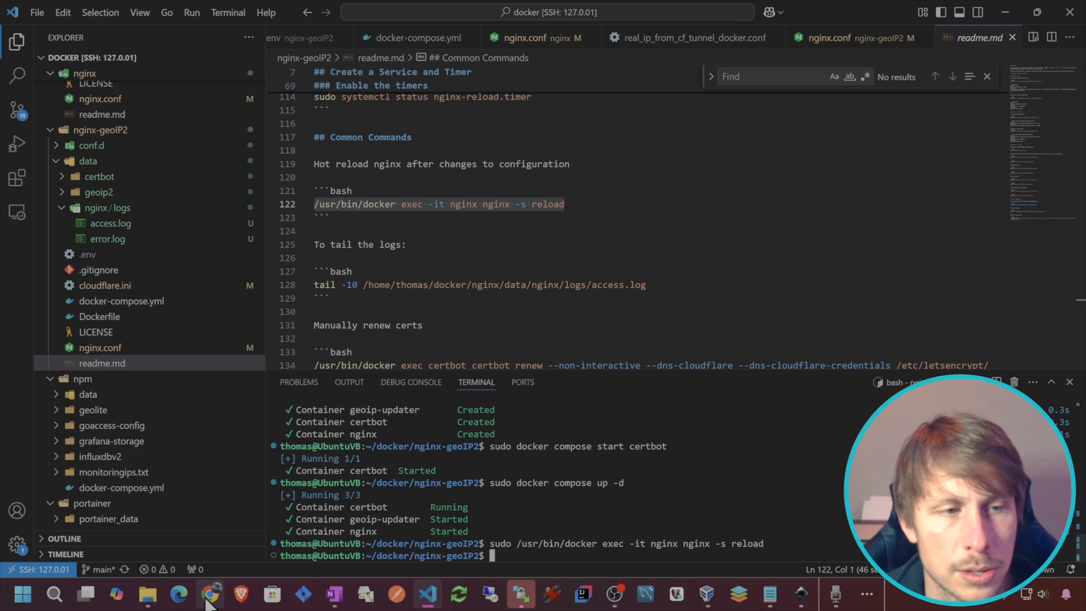
click(210, 594)
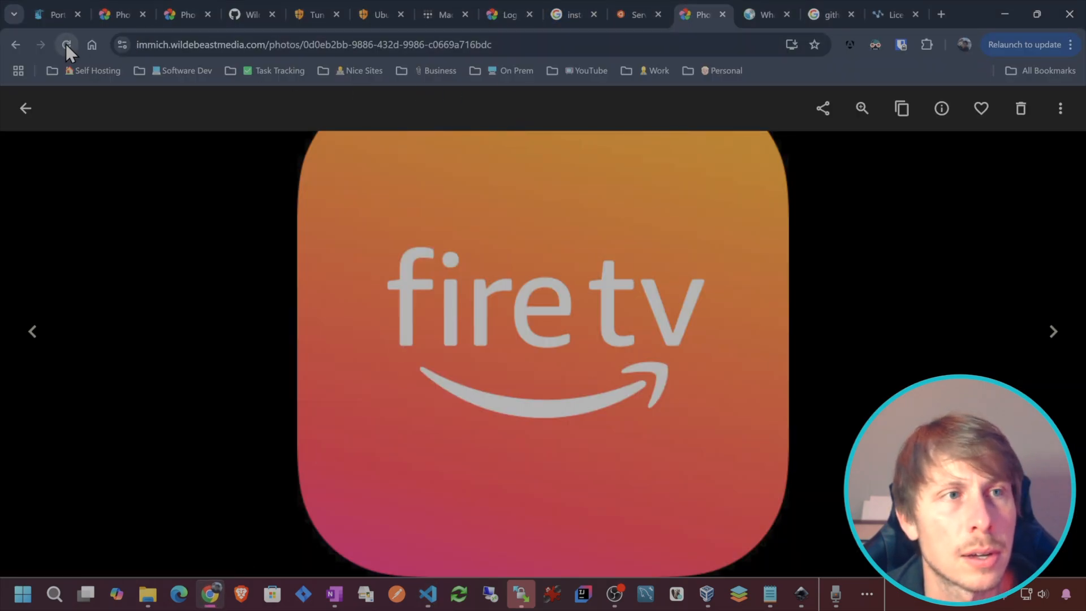
click(25, 108)
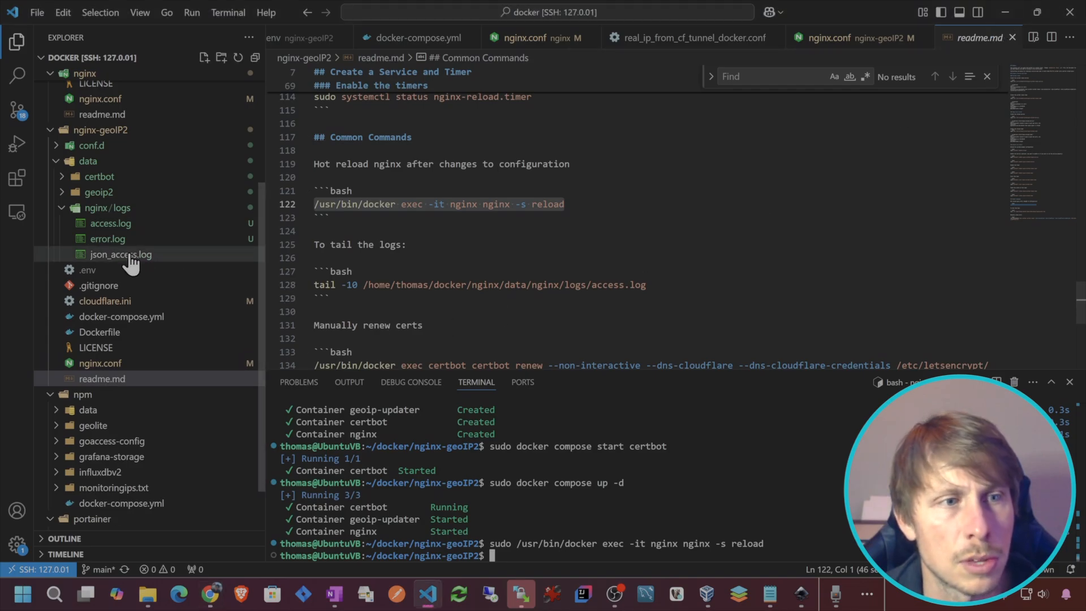
Compare json_access.log with the regular access.log, ending back on json_access.log
double_click(120, 254)
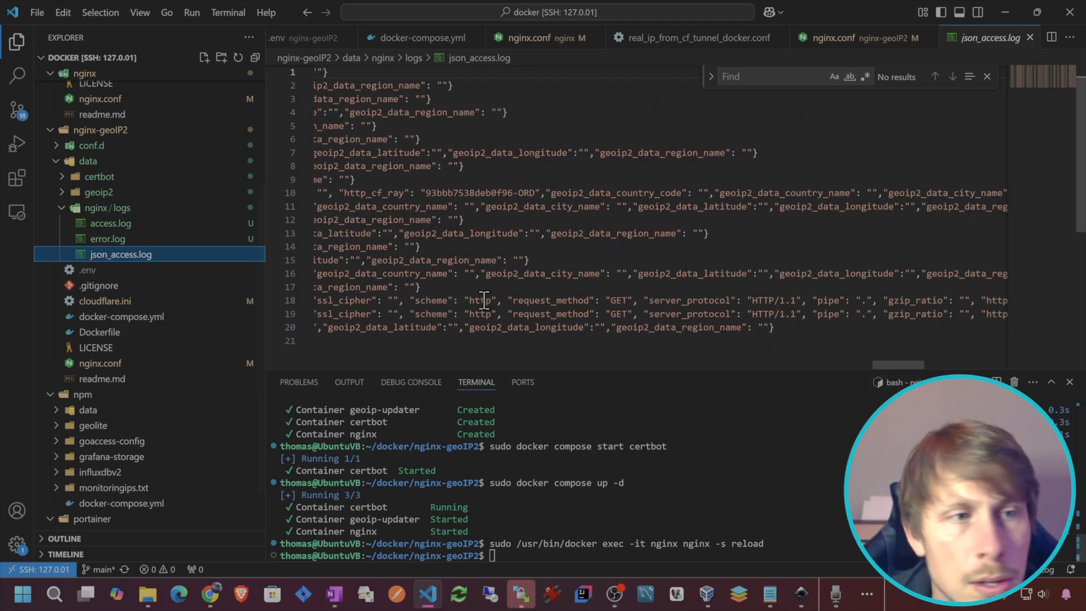
click(110, 222)
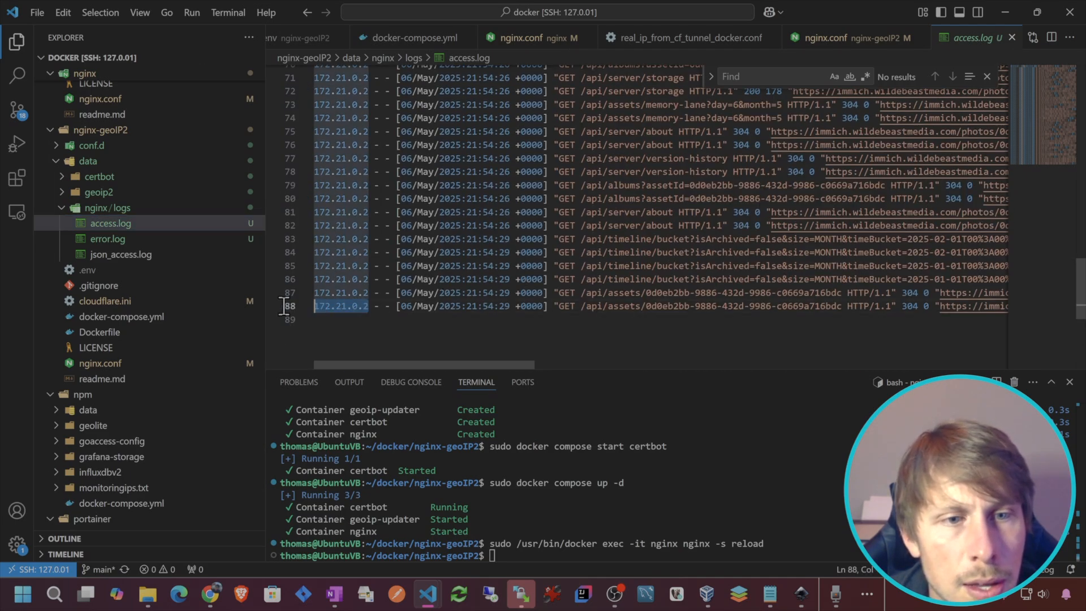
mouse_move(173, 252)
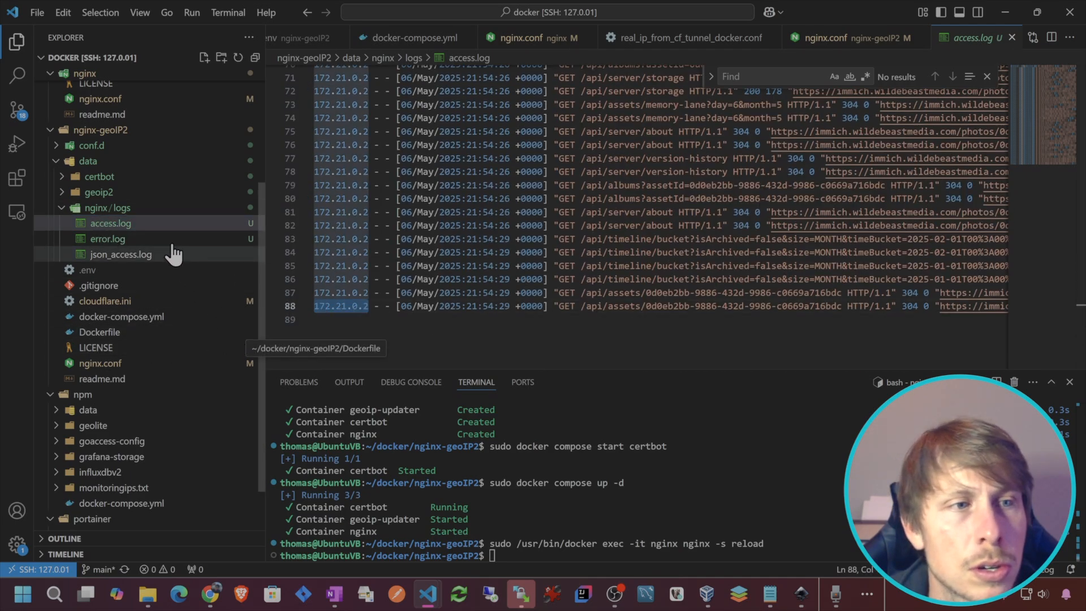
click(90, 145)
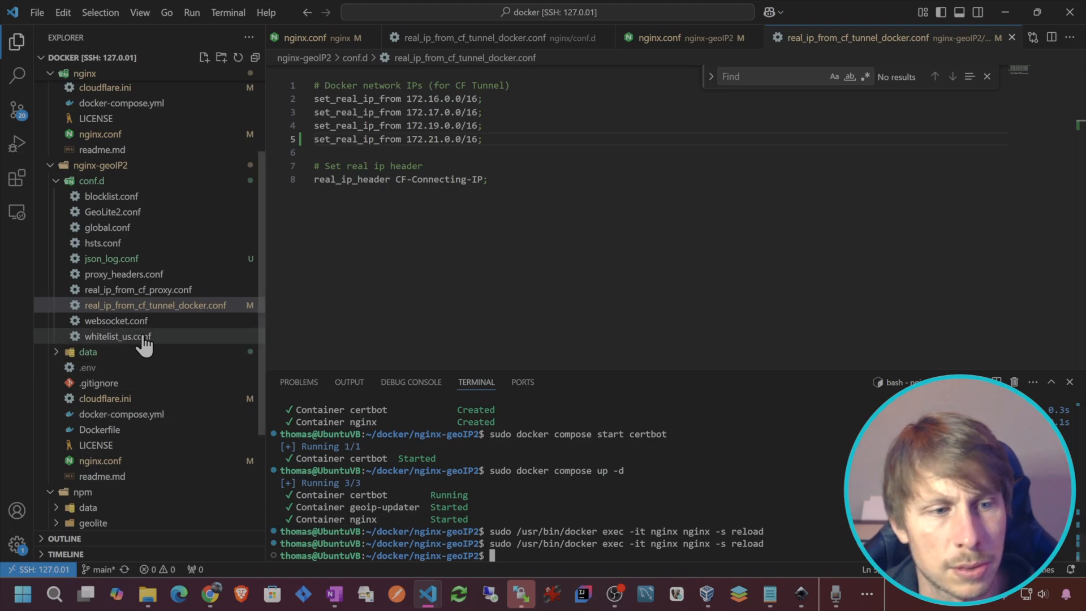
Highlight Denver in json_access.log and scroll right through the GeoIP2 fields
click(111, 259)
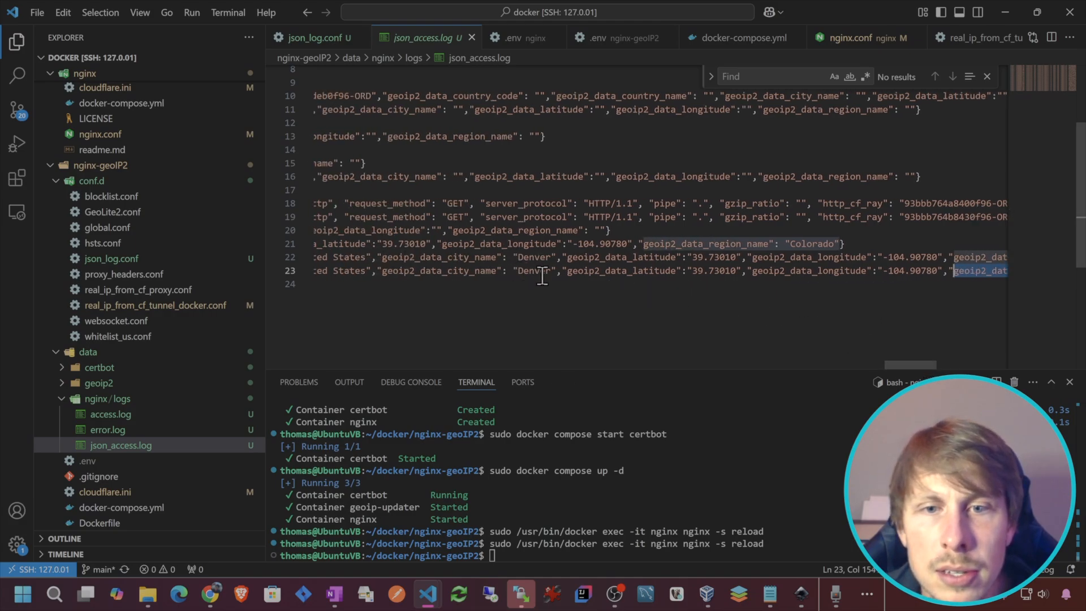
double_click(533, 270)
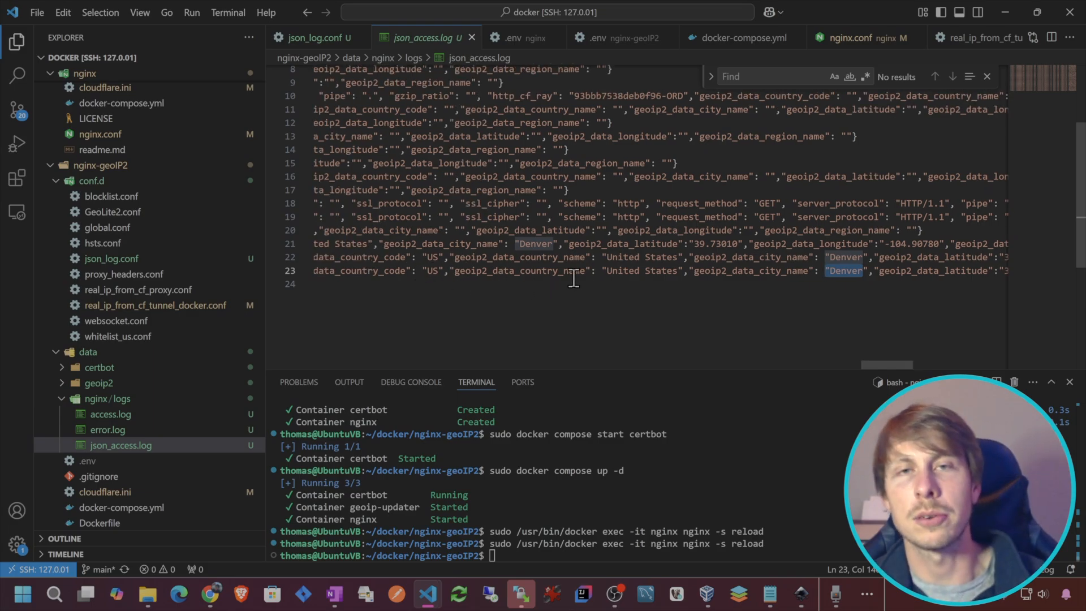
scroll(right, 3)
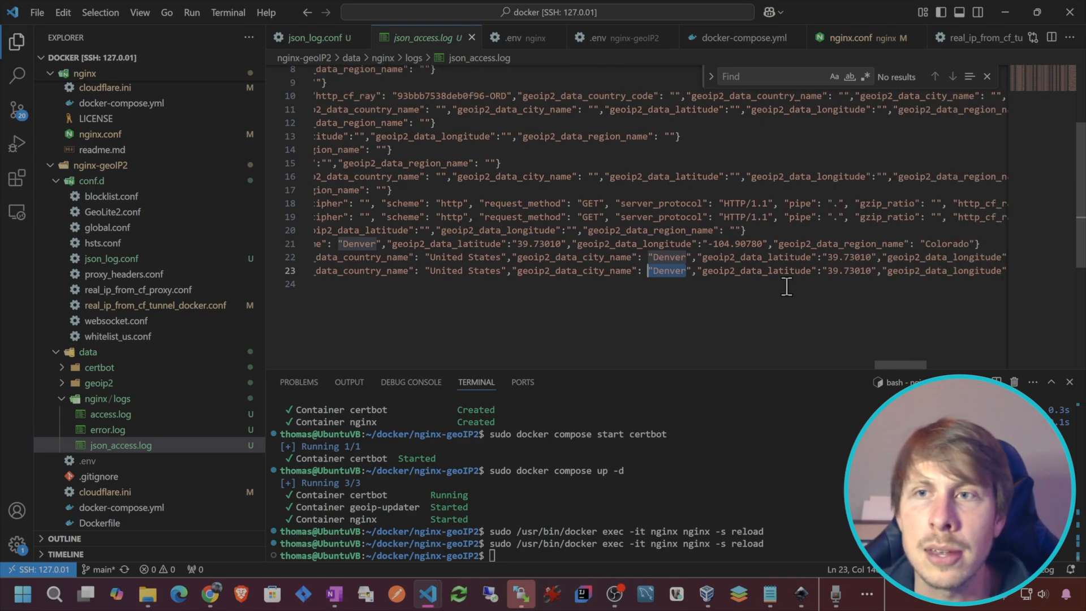
mouse_move(472, 38)
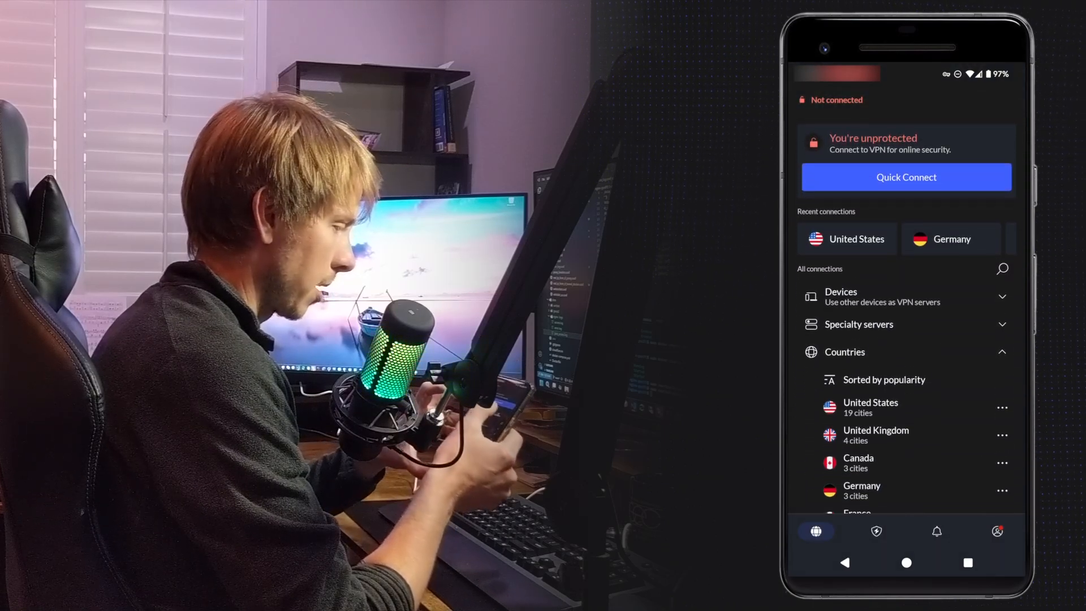
Connect the phone's NordVPN through Germany and visit immich.app
click(905, 177)
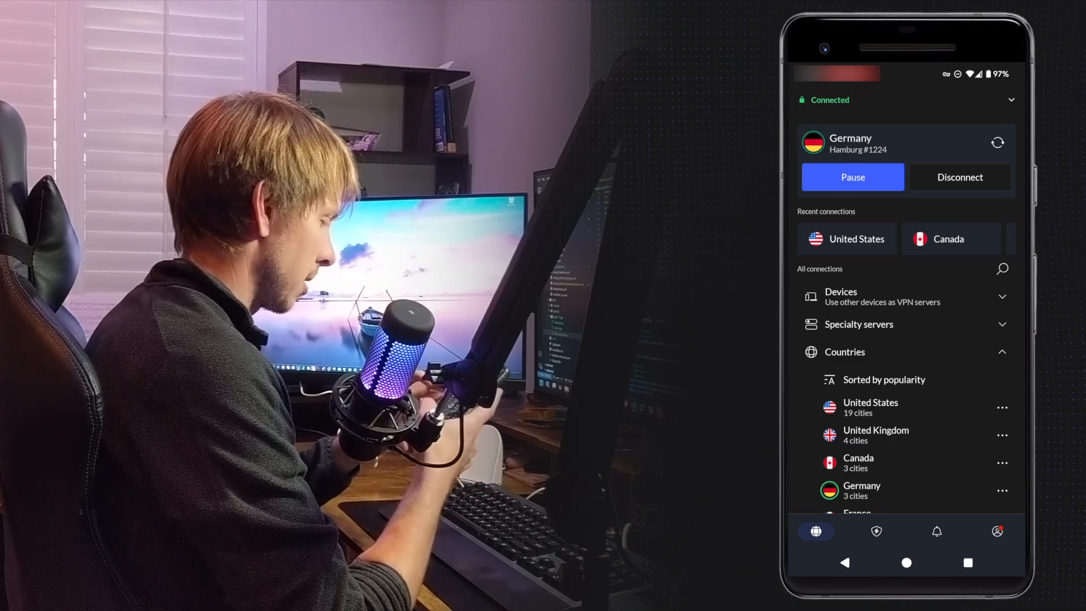
text(immich.app)
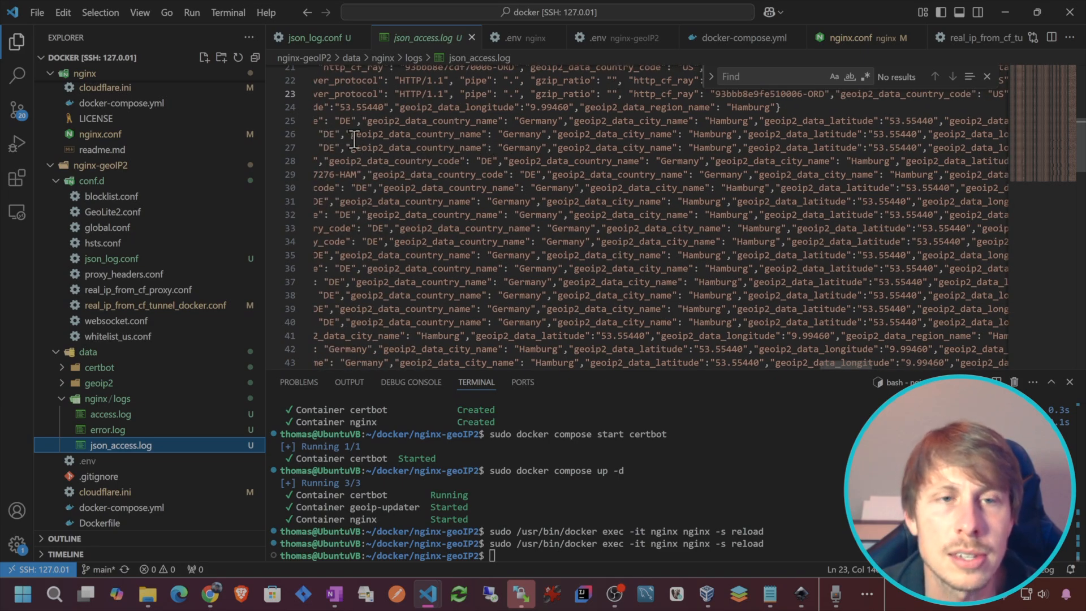
mouse_move(151, 339)
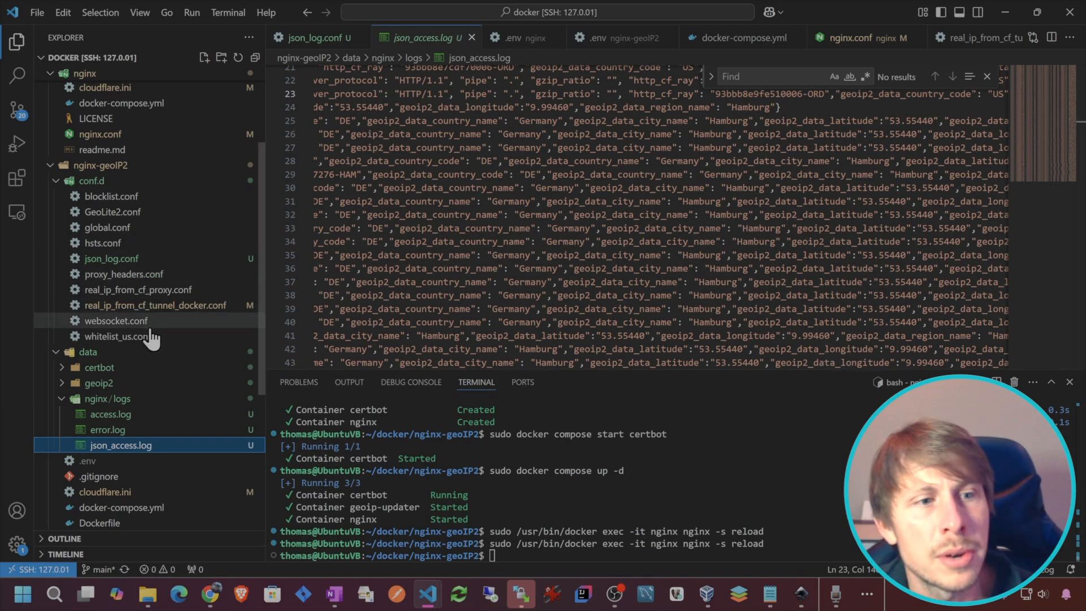
Open nginx-geoIP2's nginx.conf from the Explorer
click(117, 336)
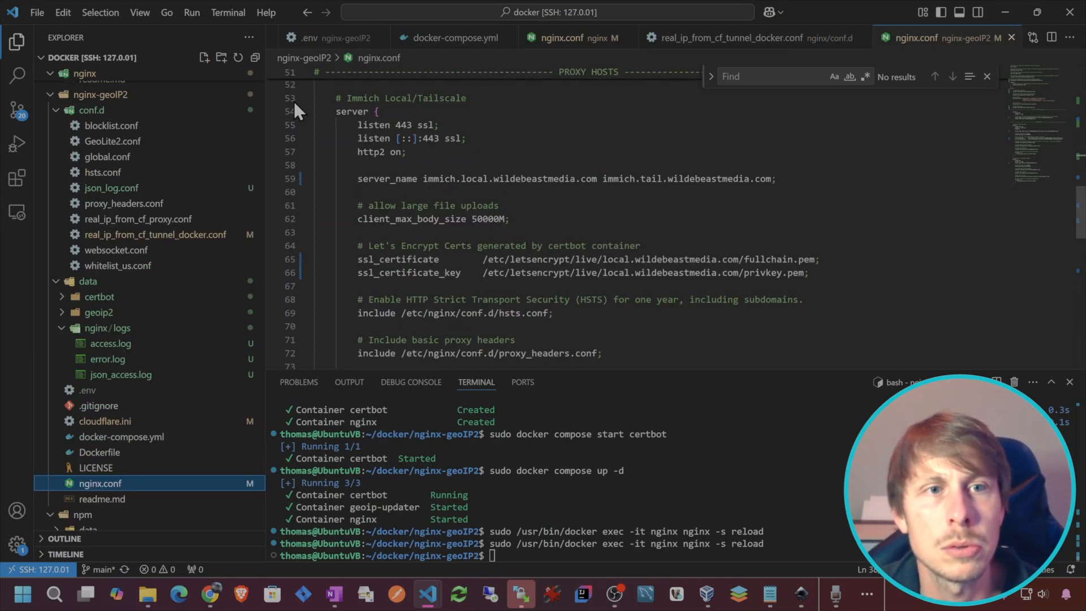
Fold the local server block, add a '# White List US' comment, and open whitelist_us.conf
click(305, 154)
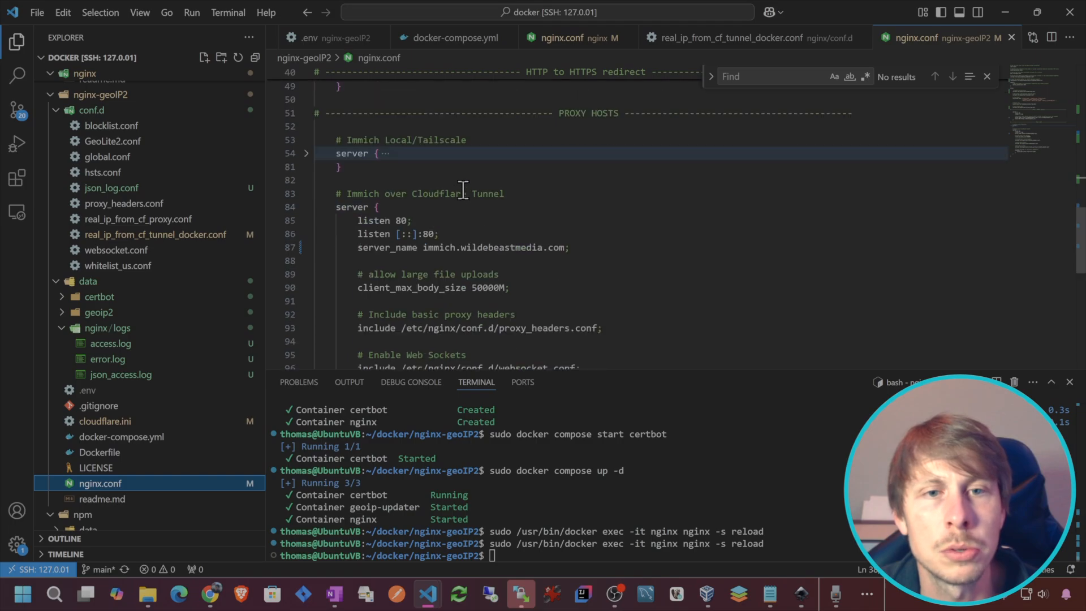
scroll(down, 3)
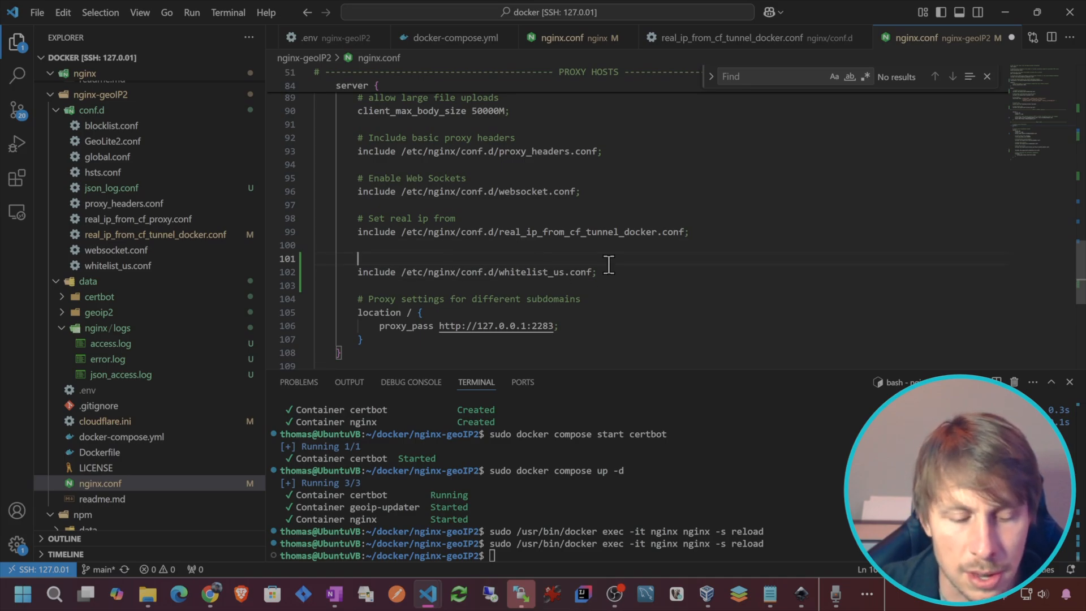
text(# White List US exclude others)
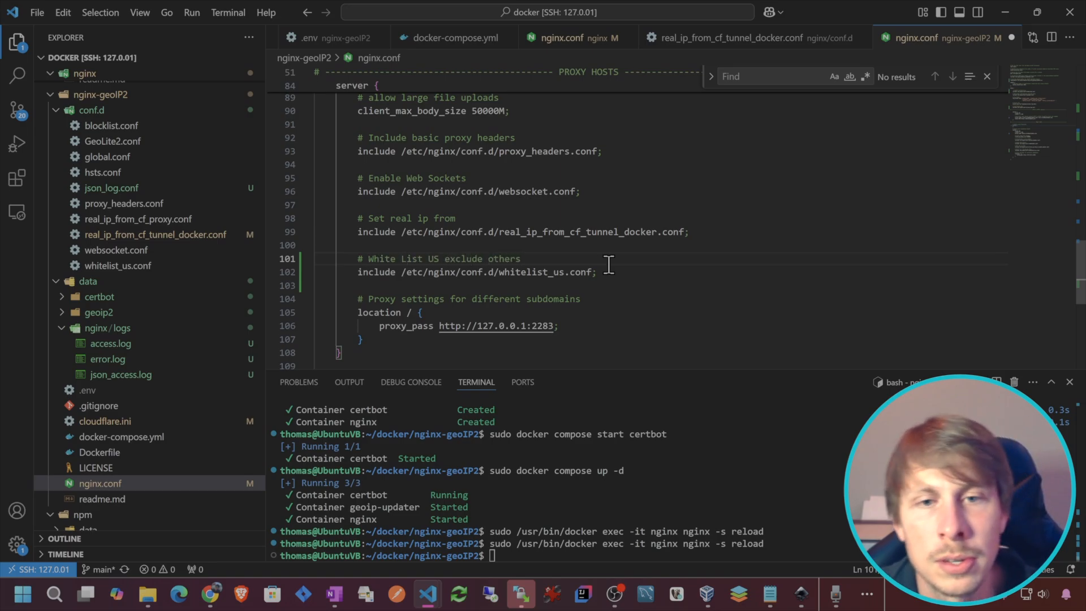
click(118, 265)
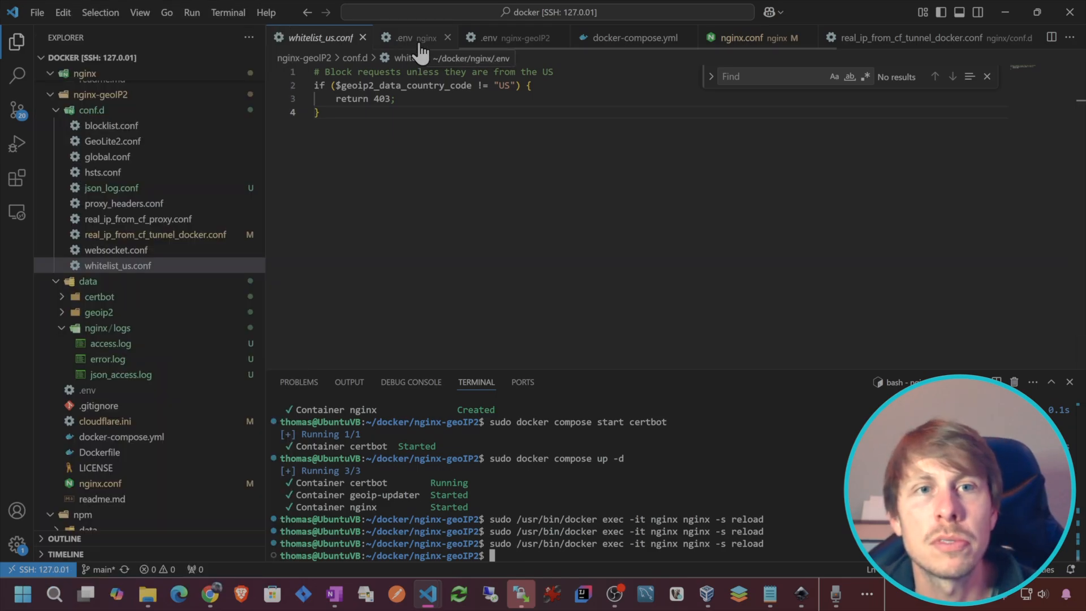
Return to nginx.conf, then open json_access.log to view the London entries
click(751, 37)
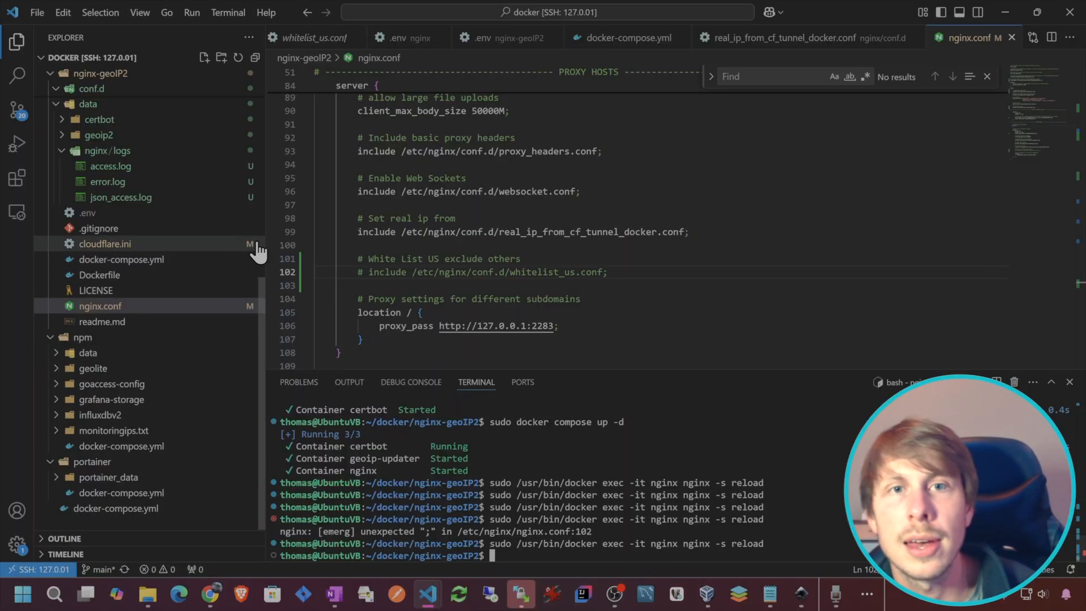
click(120, 197)
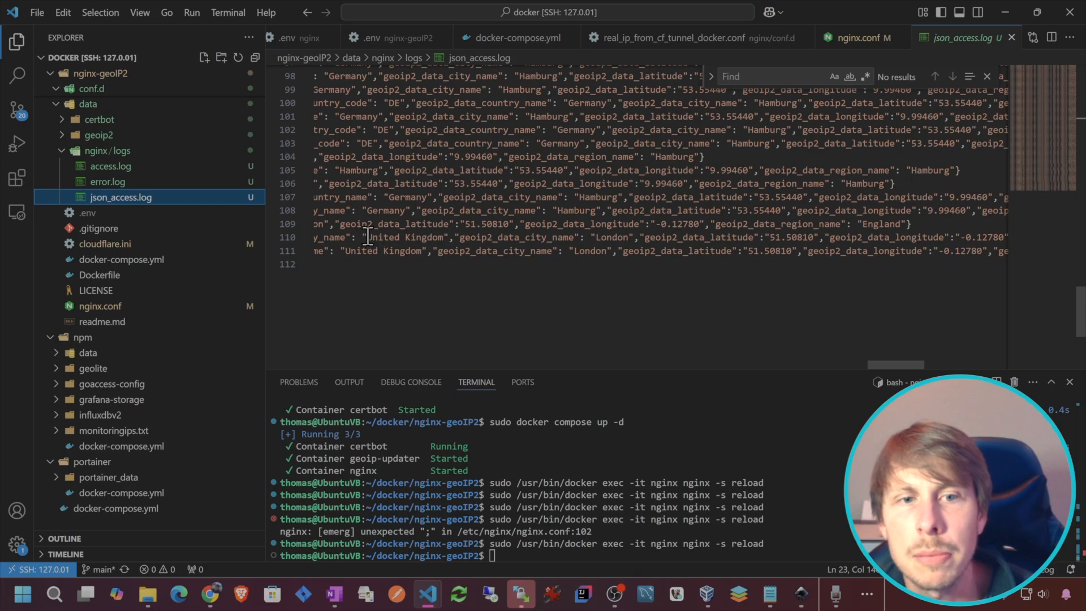
double_click(610, 236)
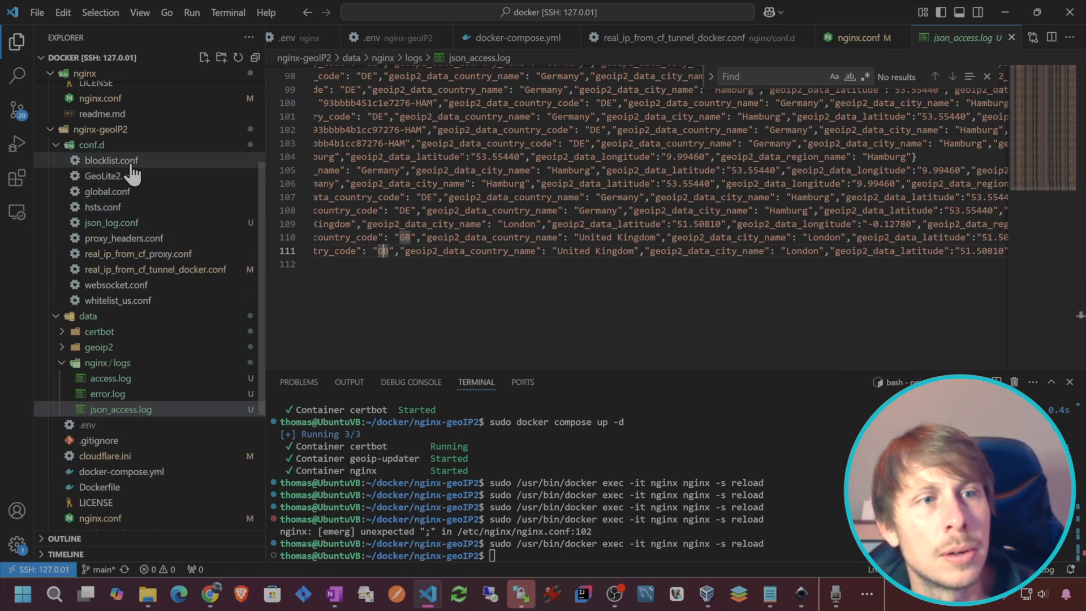
Add |GB to blocklist.conf, include it under '# Block List', and retest on the phone
click(111, 160)
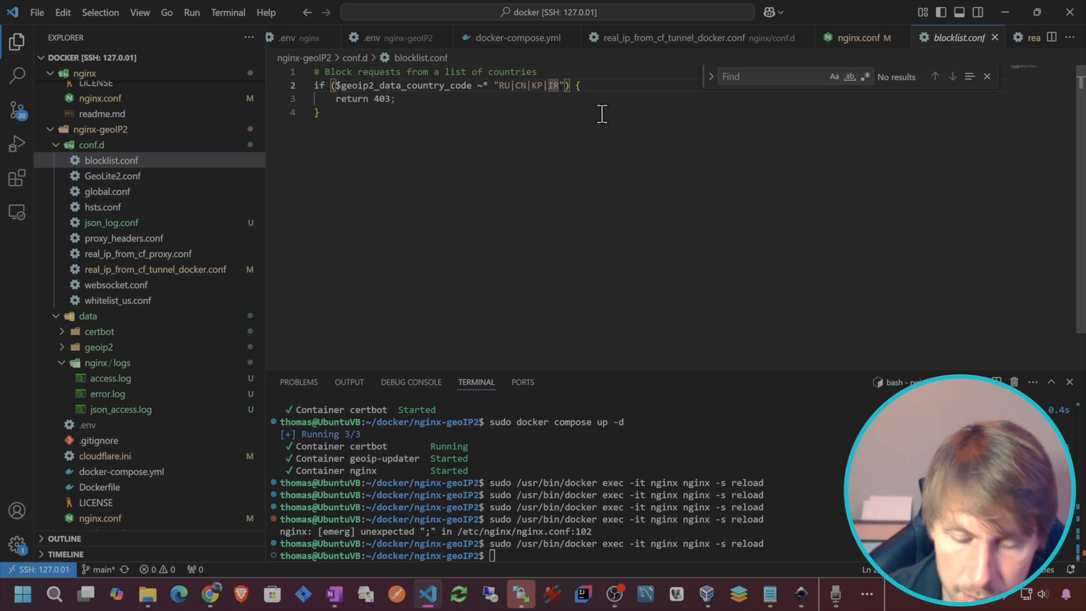
text(|GB)
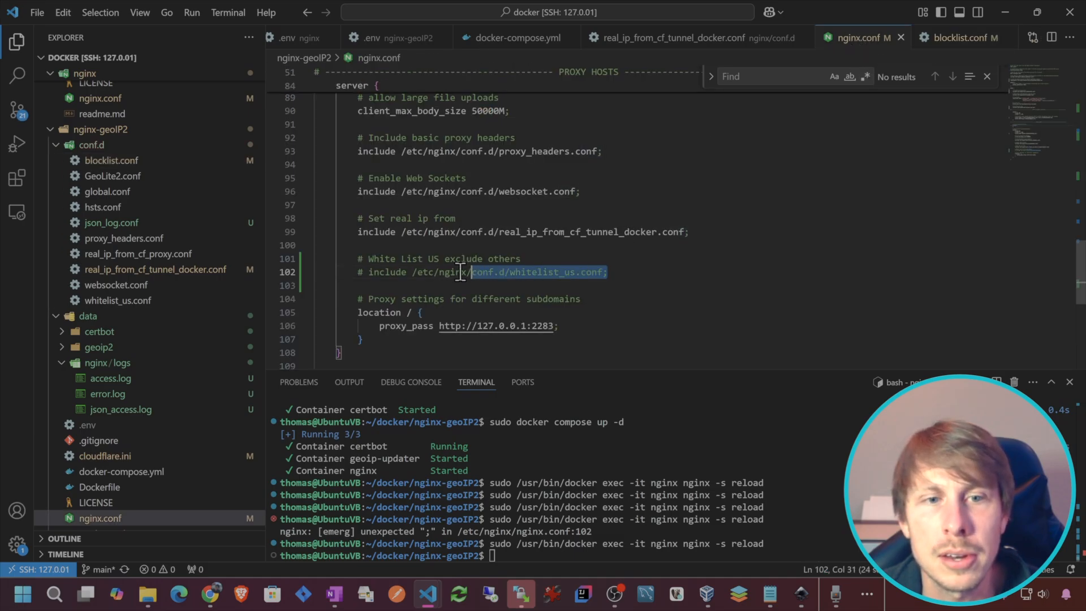
text(# Block List)
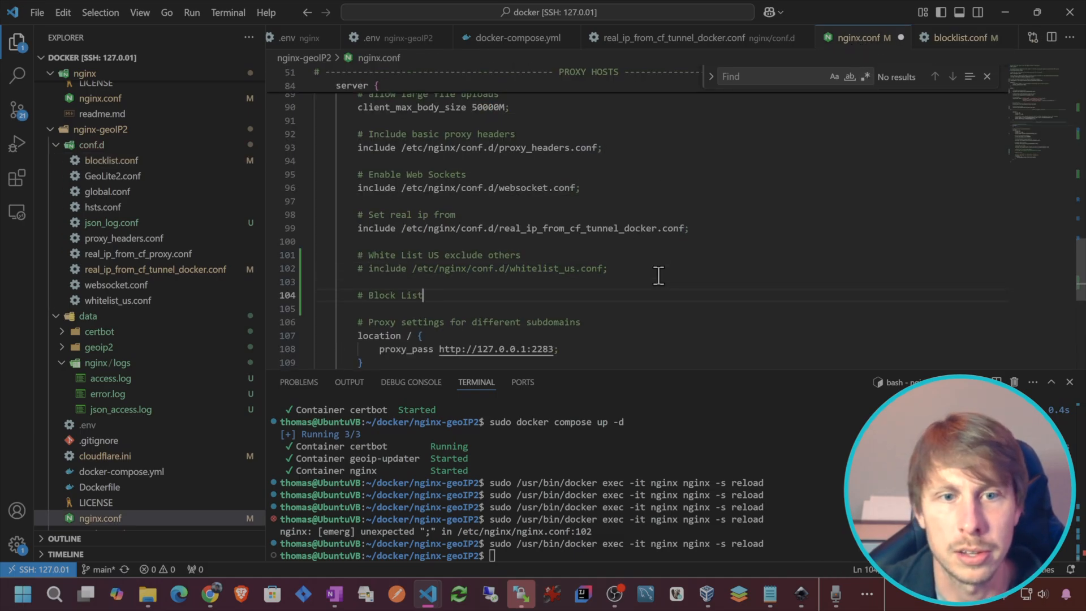
text(include /etc/nginx/conf.d/whitelist_us.conf;)
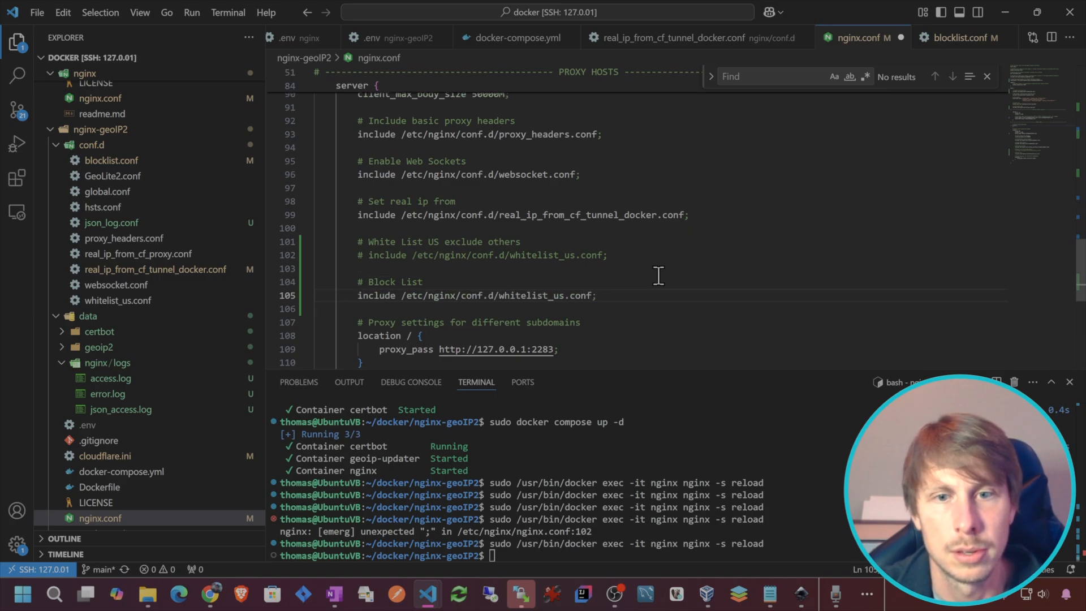
text(blocklist.conf)
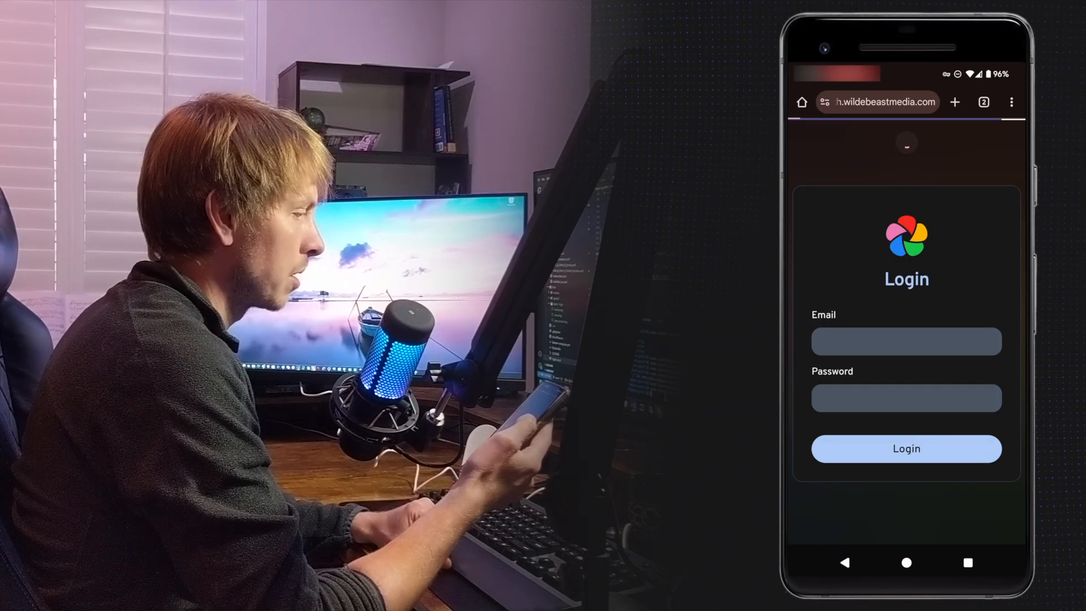
click(905, 447)
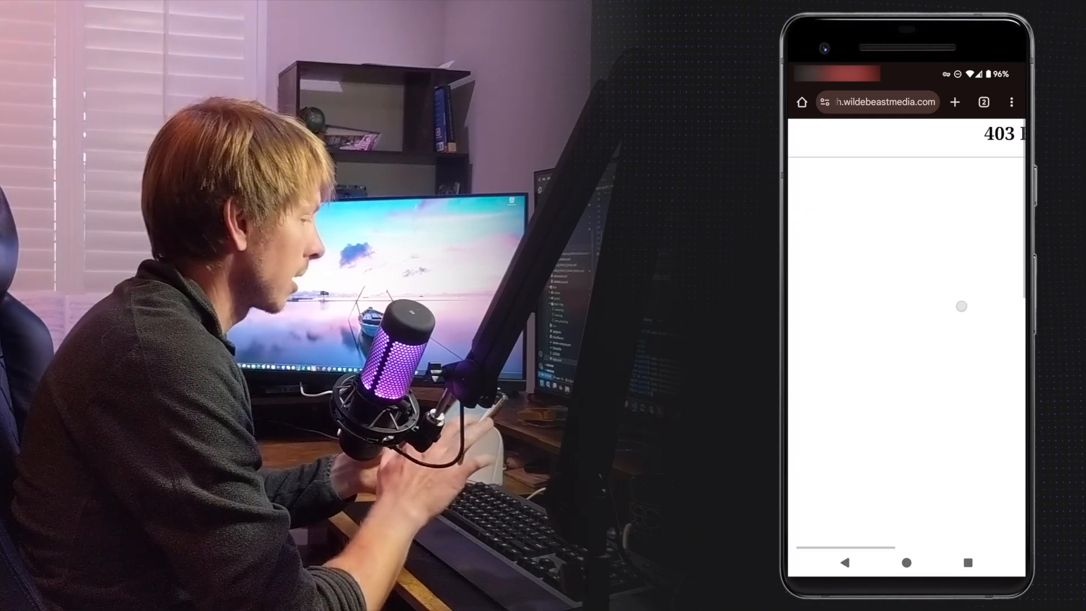